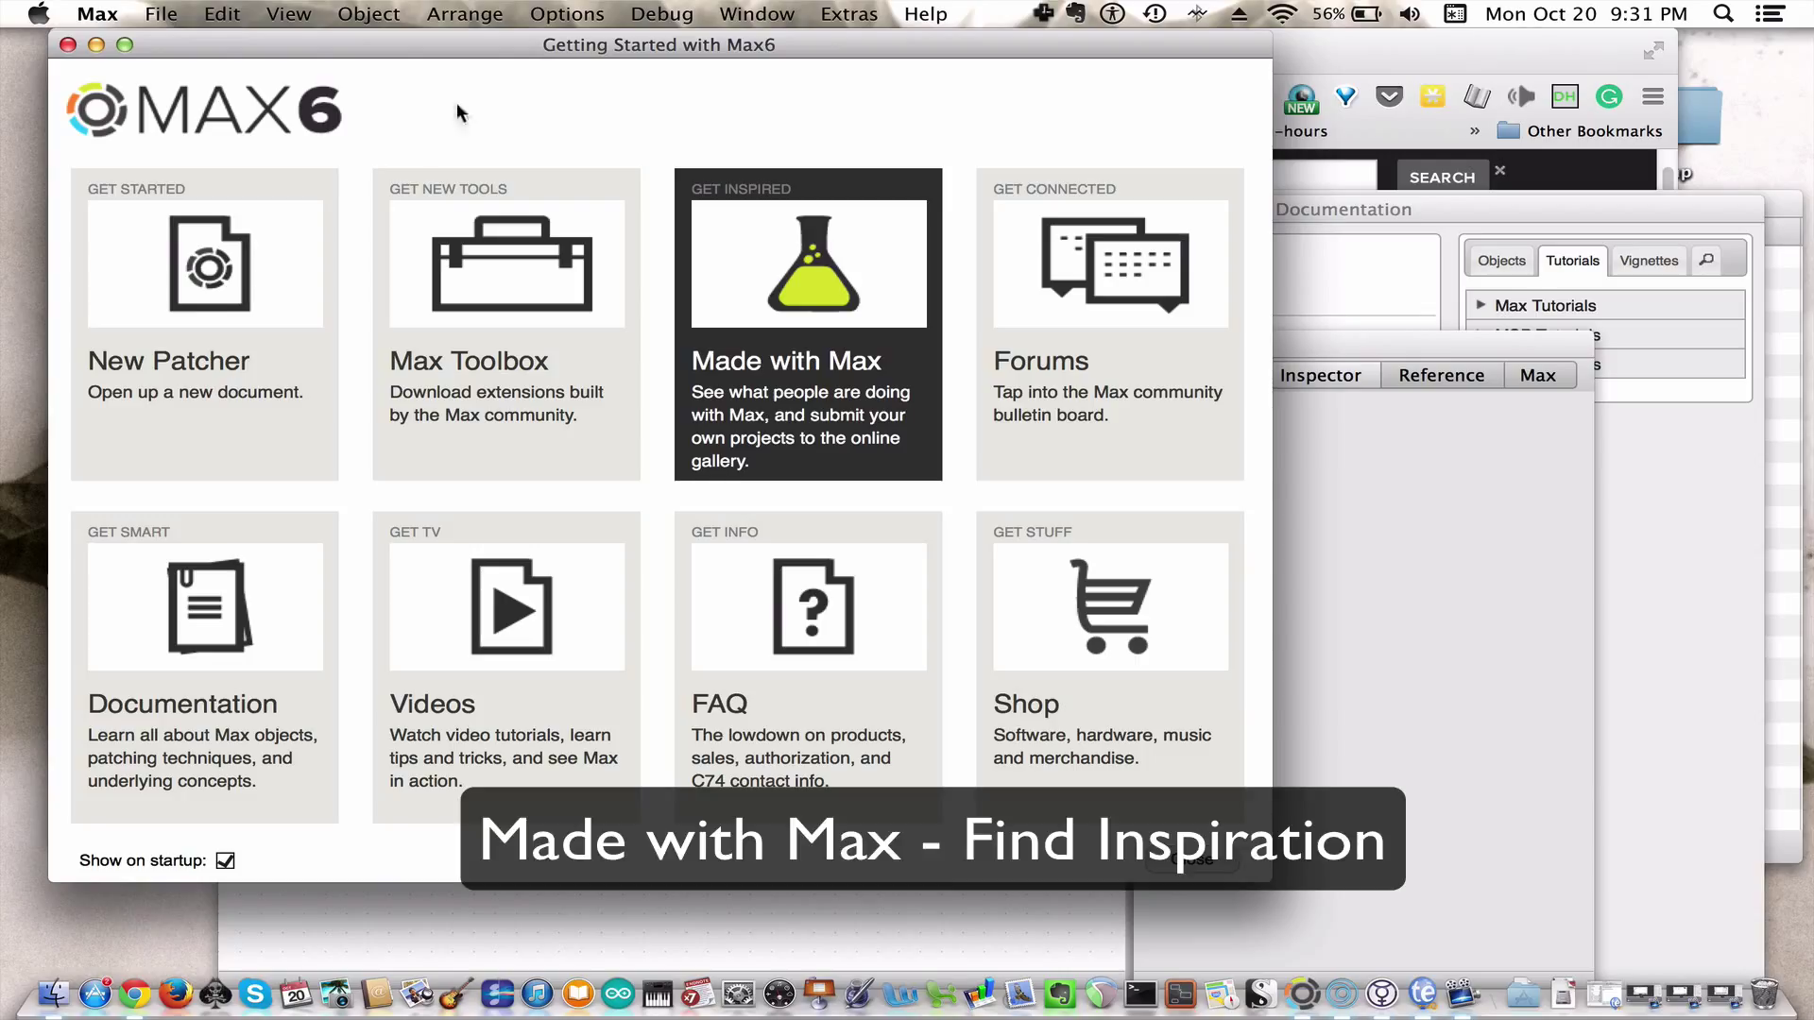
Open the Made with Max tile and scroll down through the Projects gallery in Chrome.
left_click(808, 274)
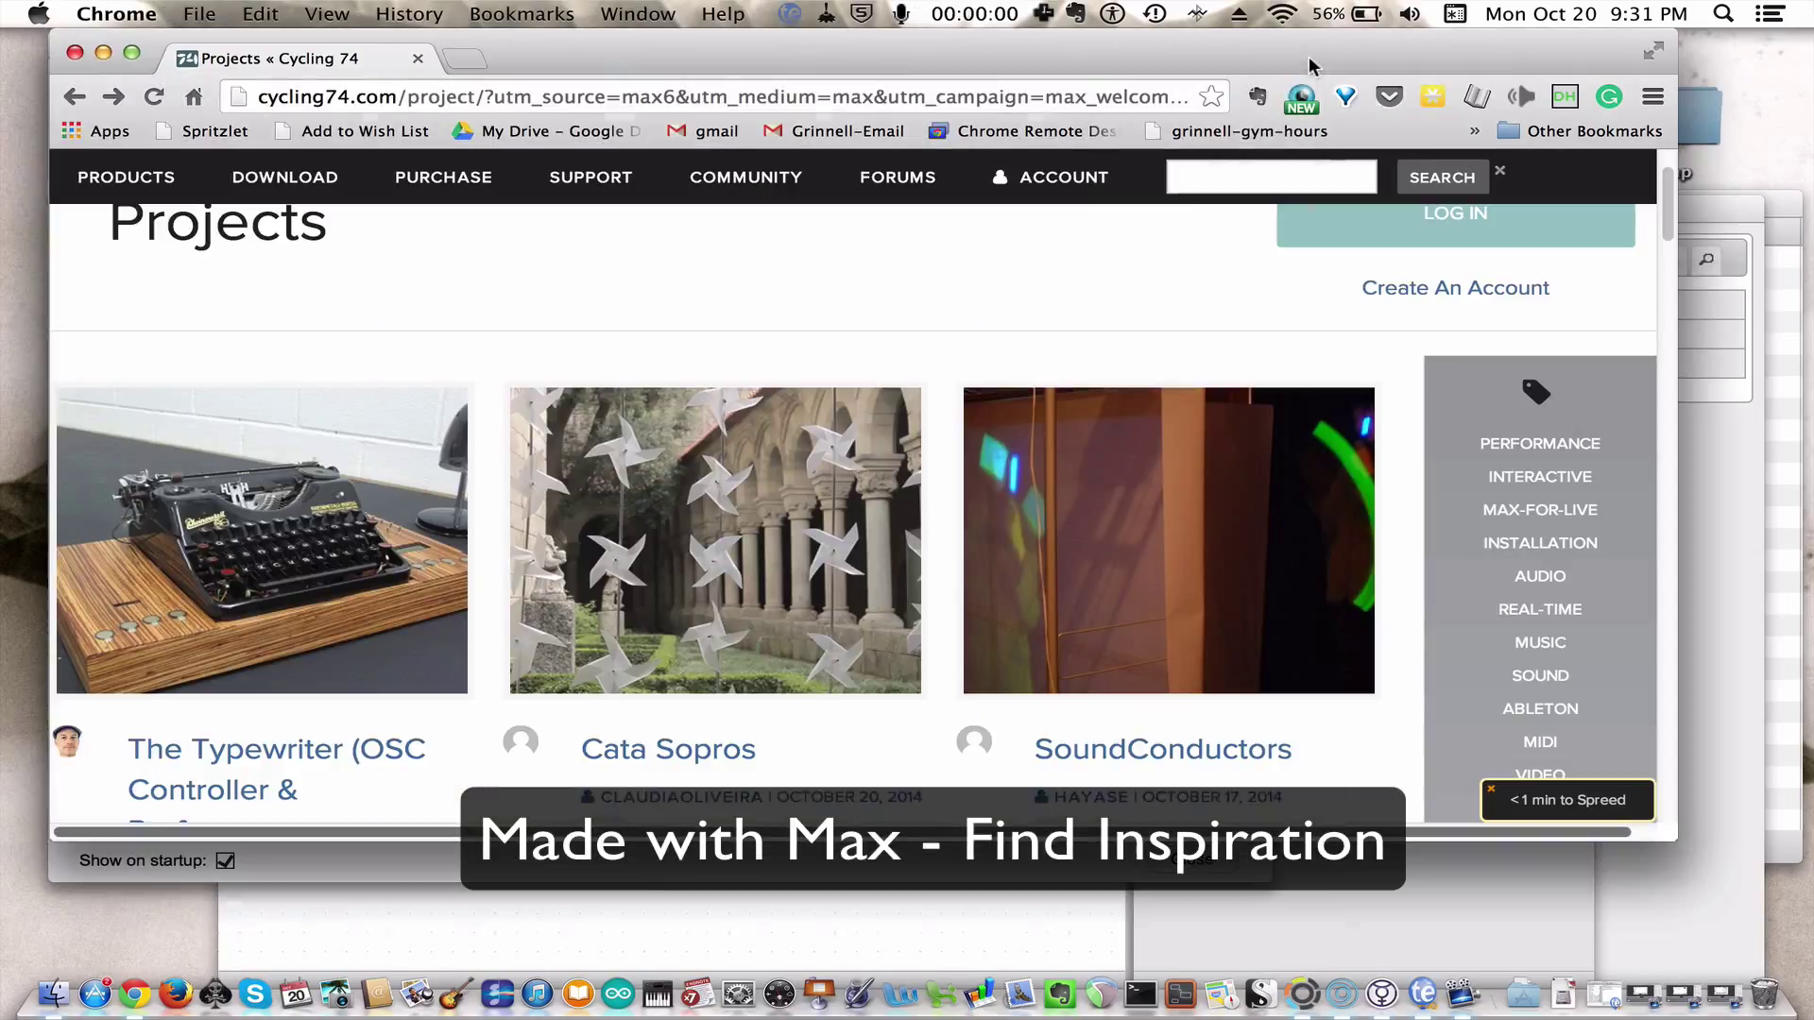
scroll("down", 3)
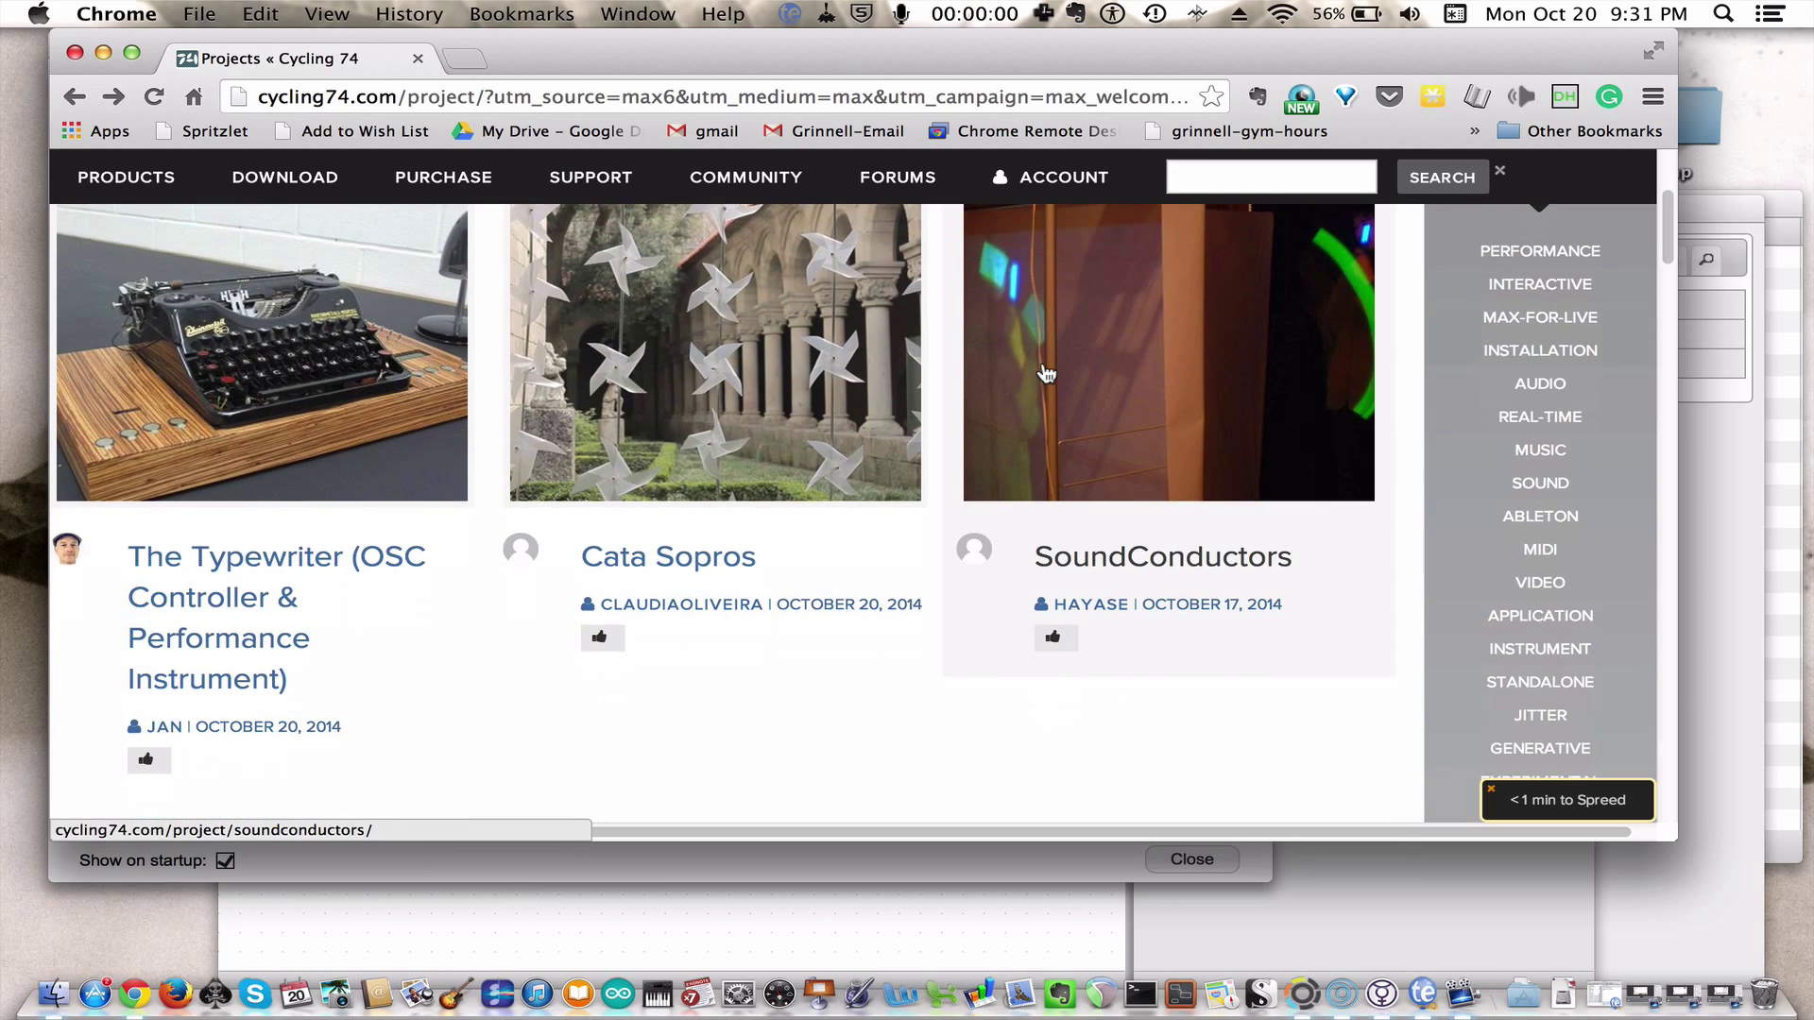
scroll("down", 3)
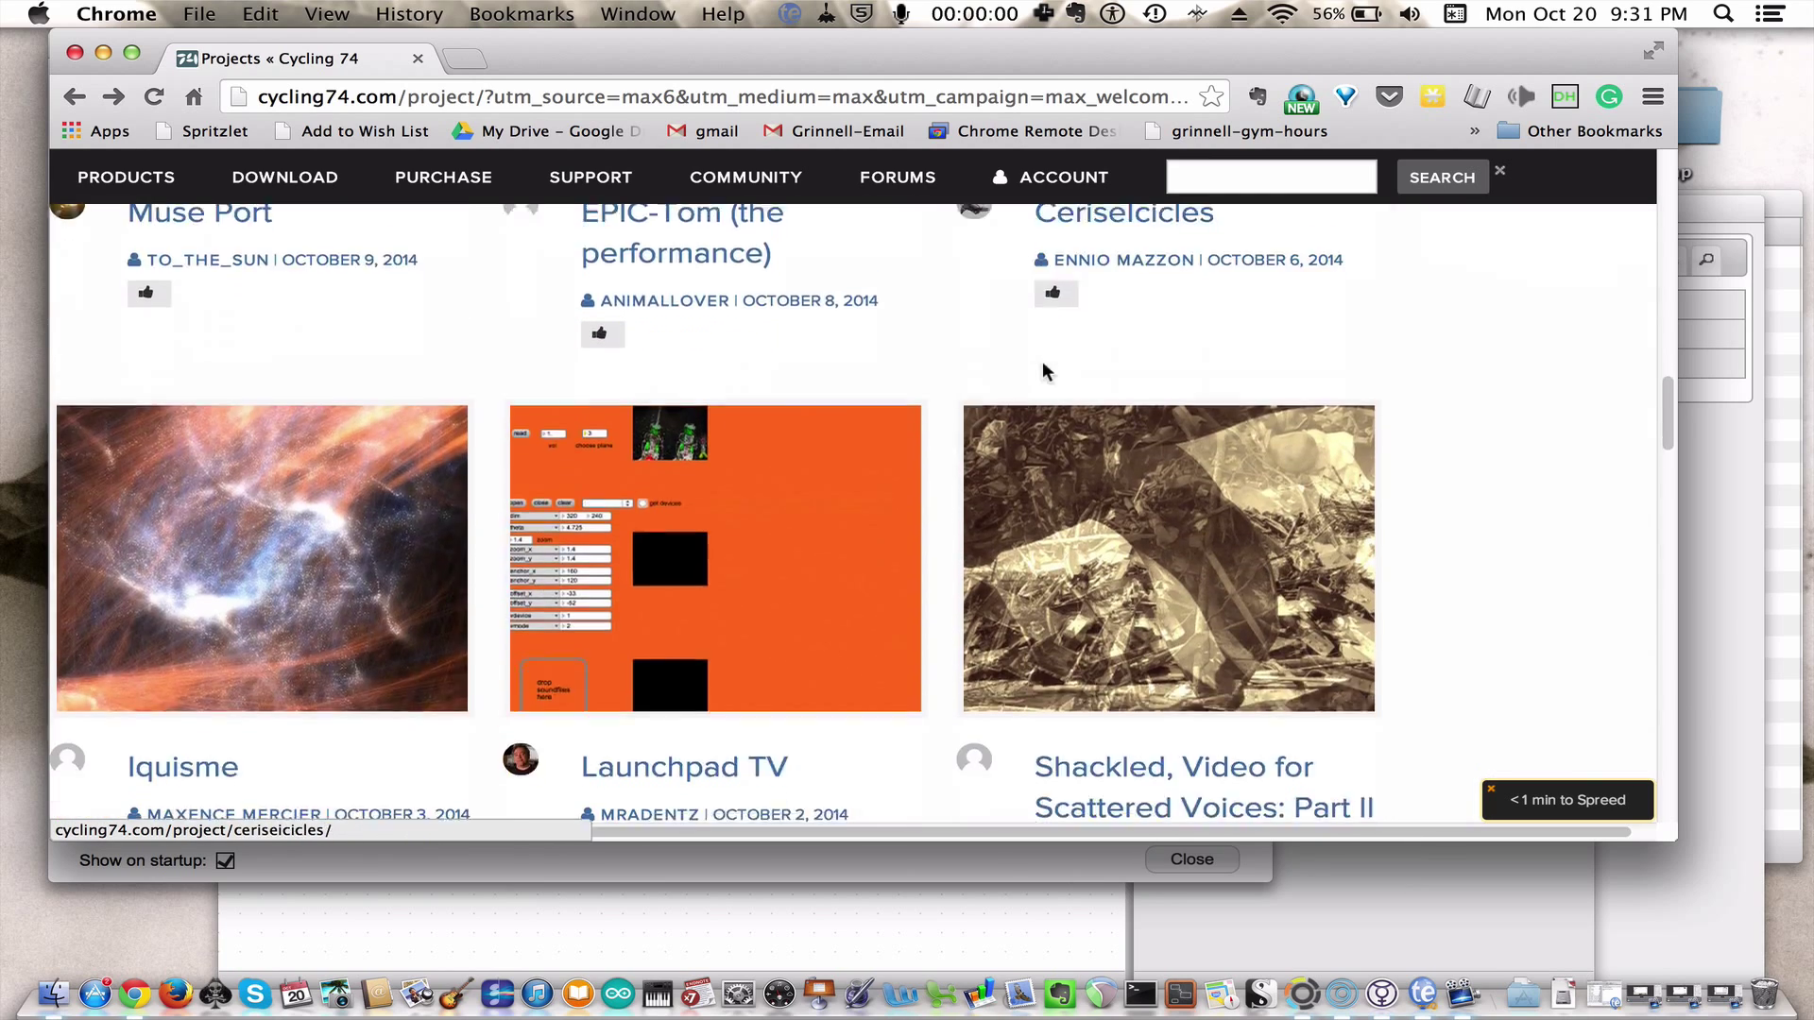
scroll("down", 3)
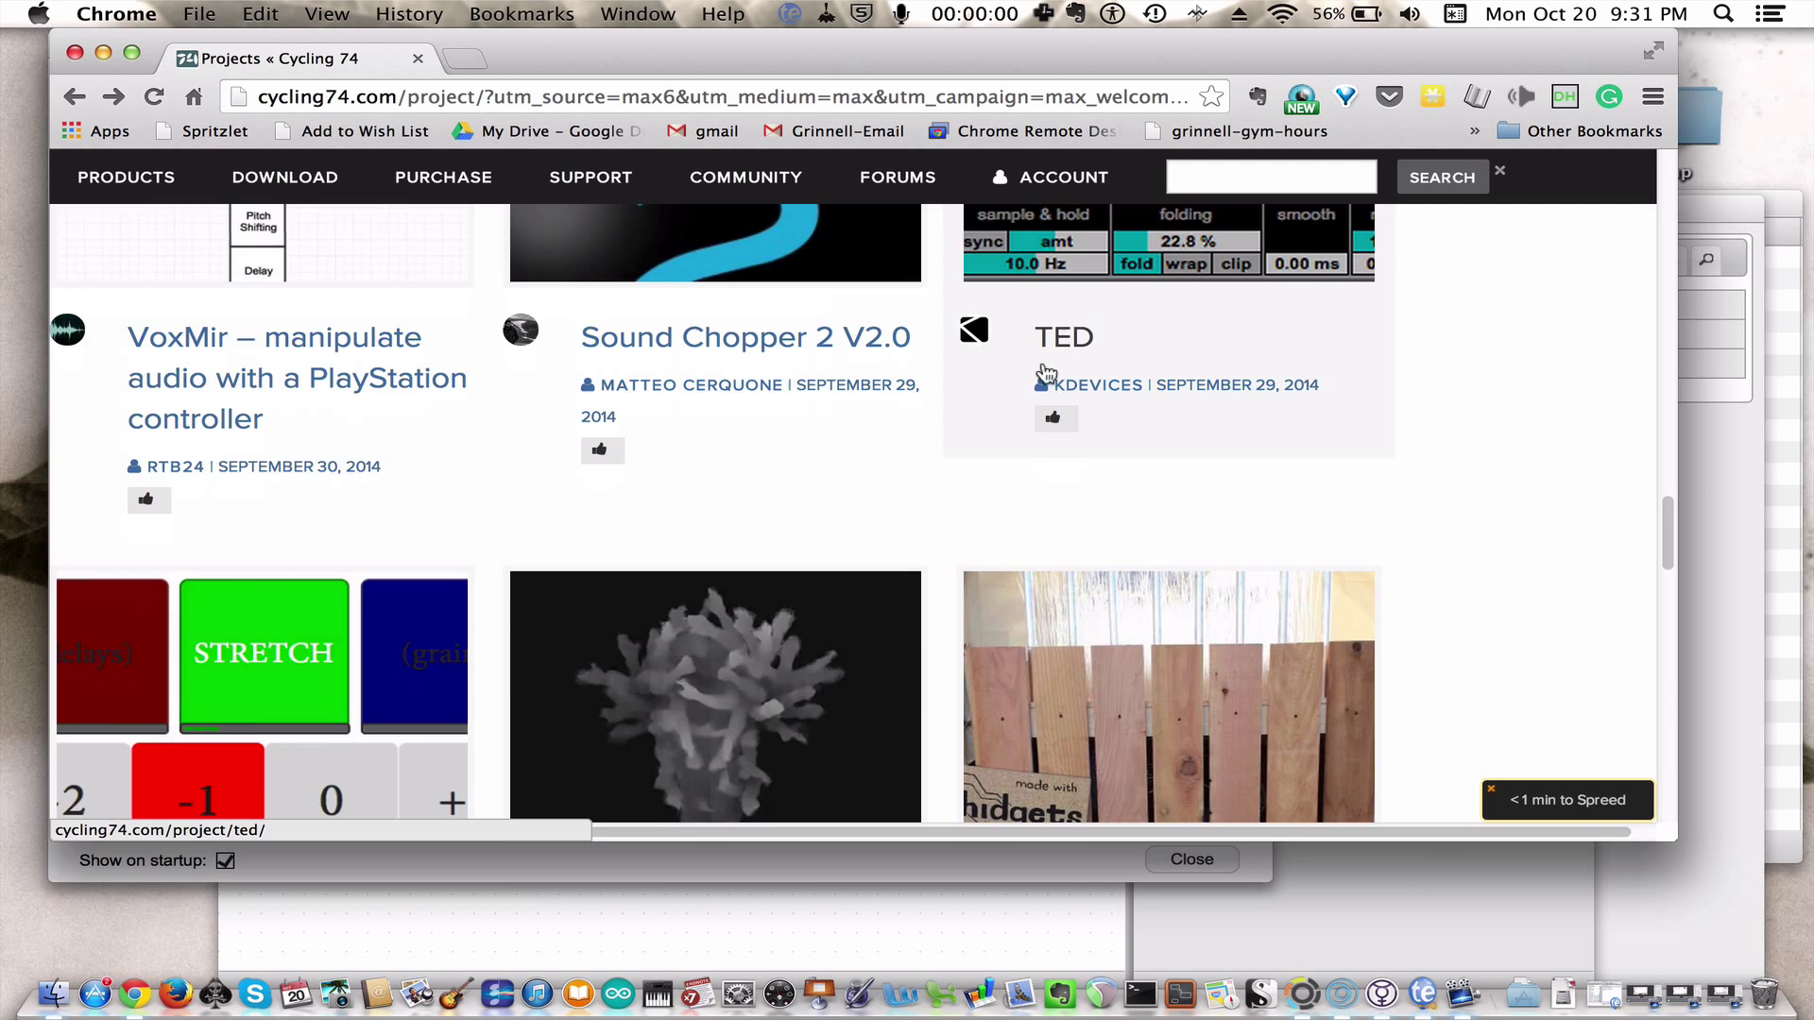
scroll("down", 3)
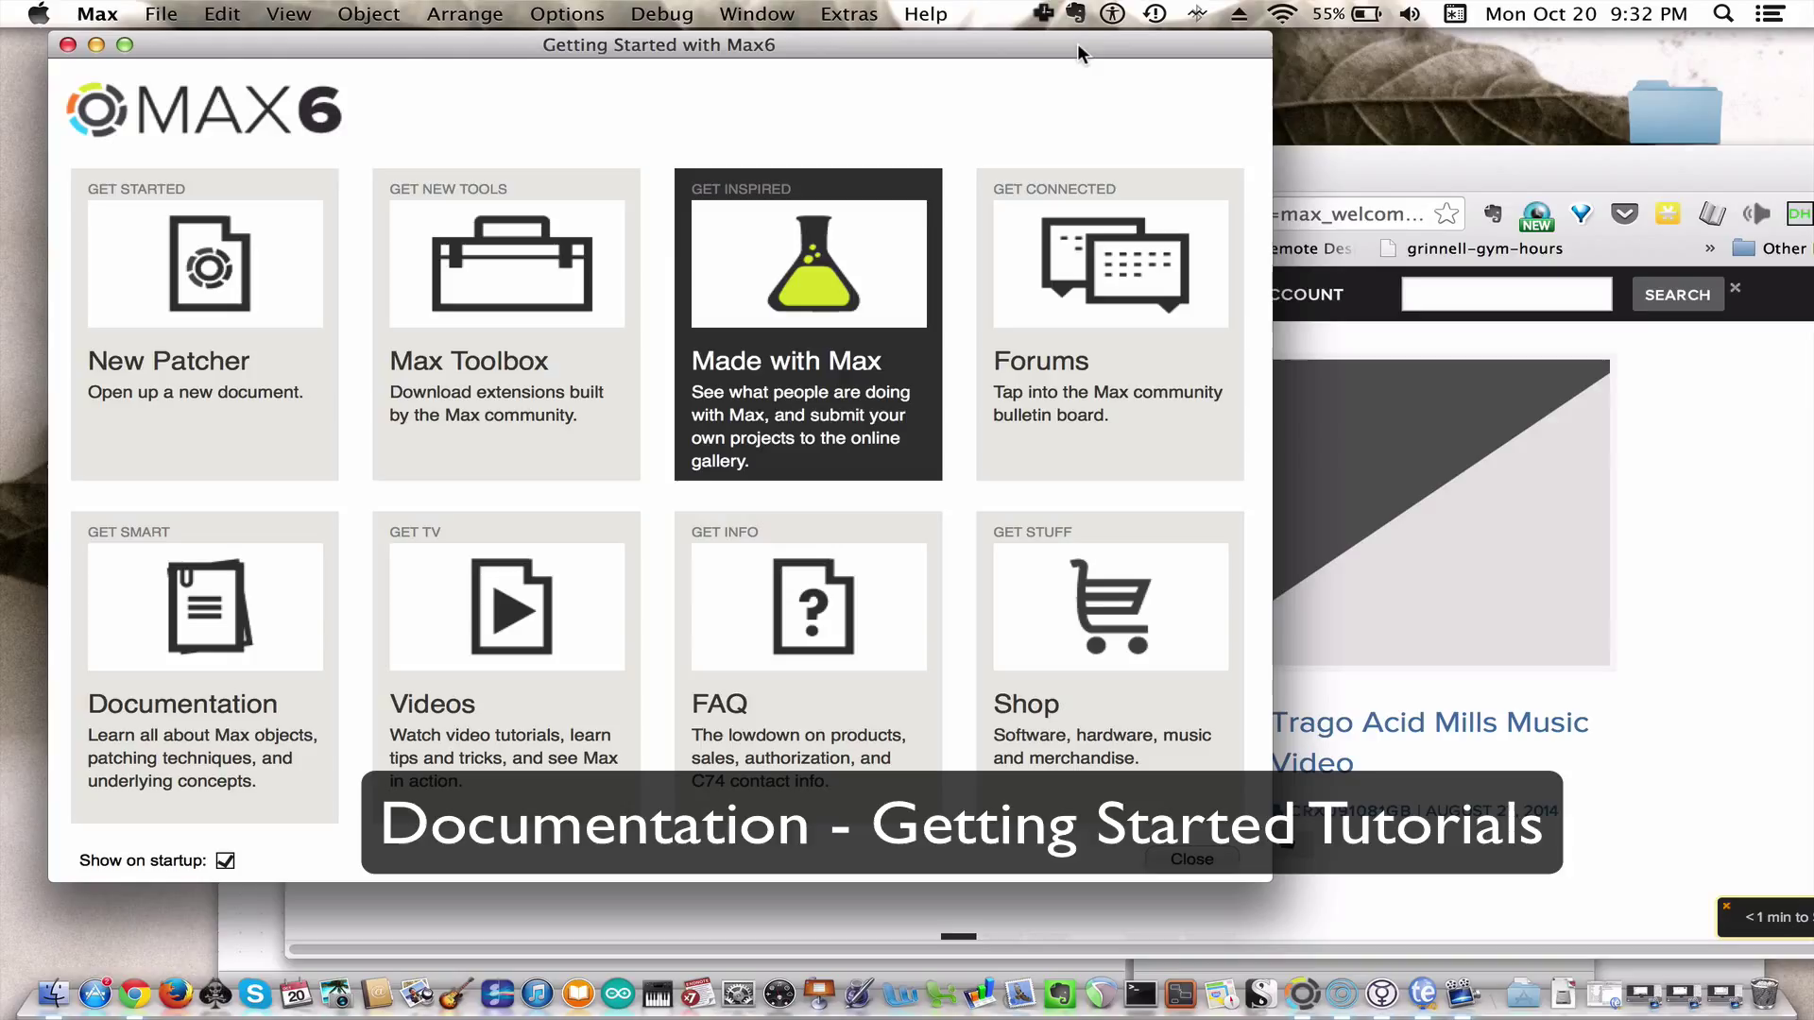
mouse_move(1055, 157)
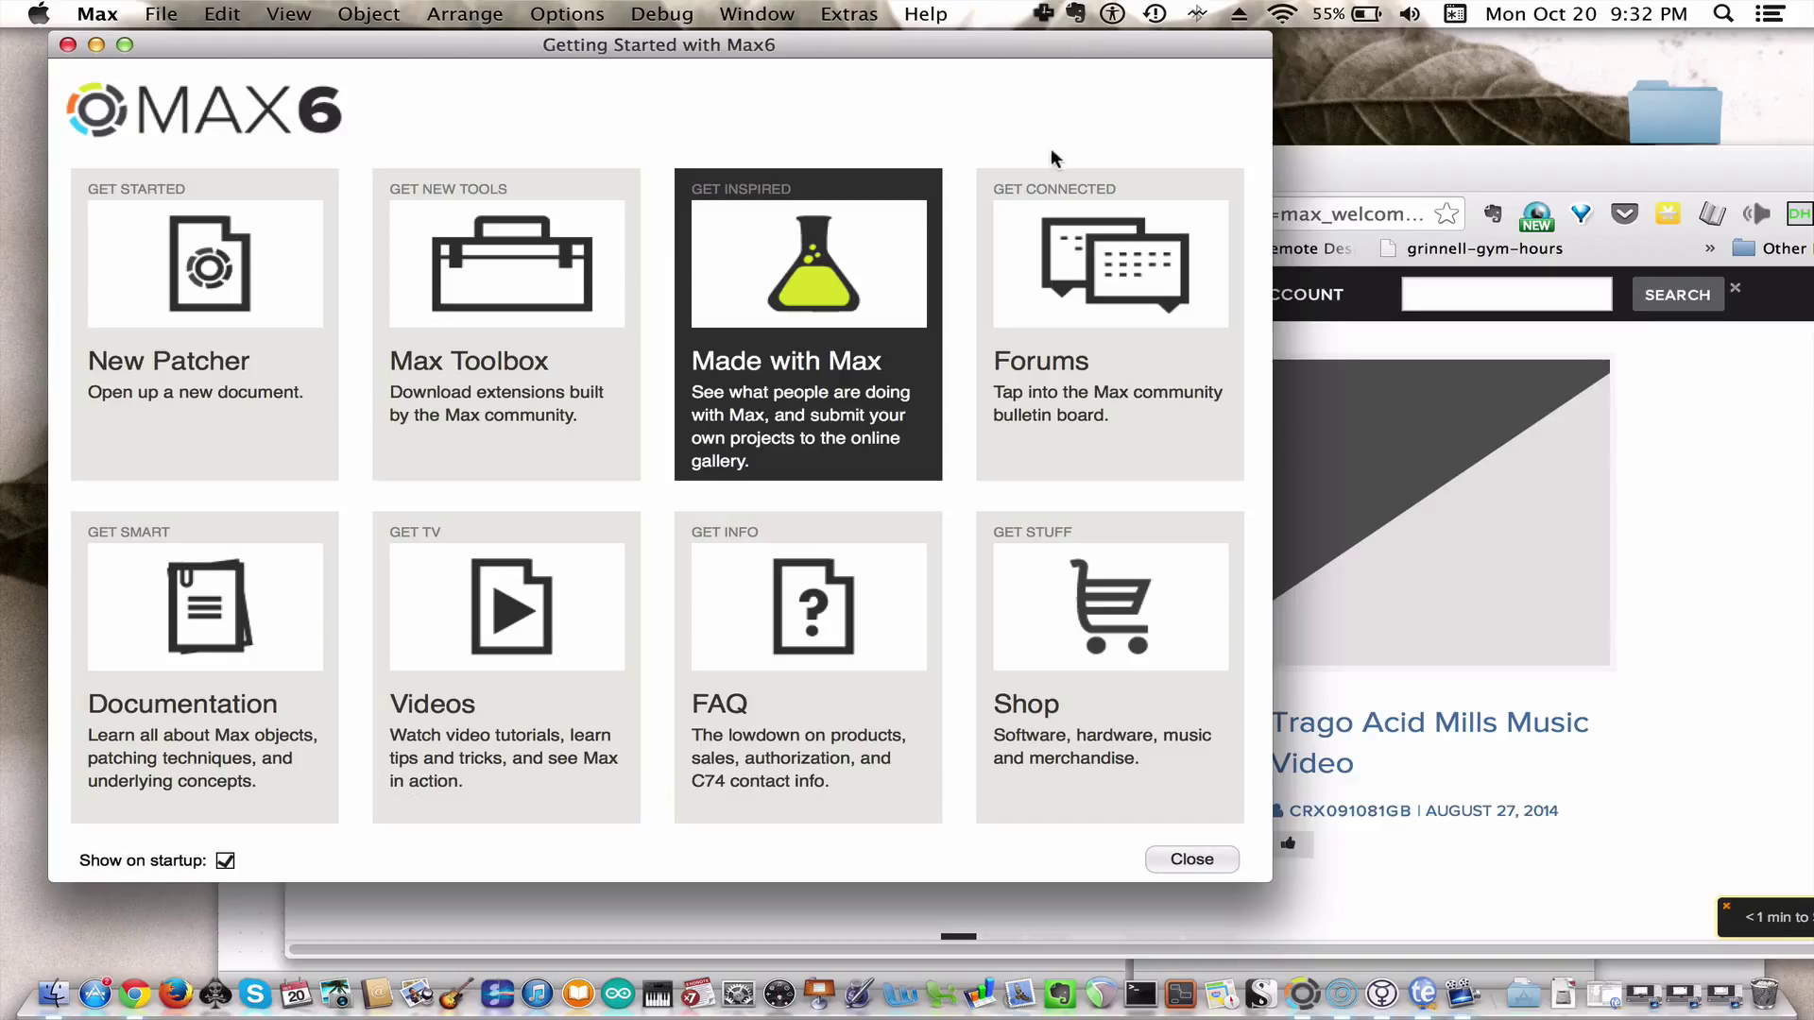
mouse_move(206, 638)
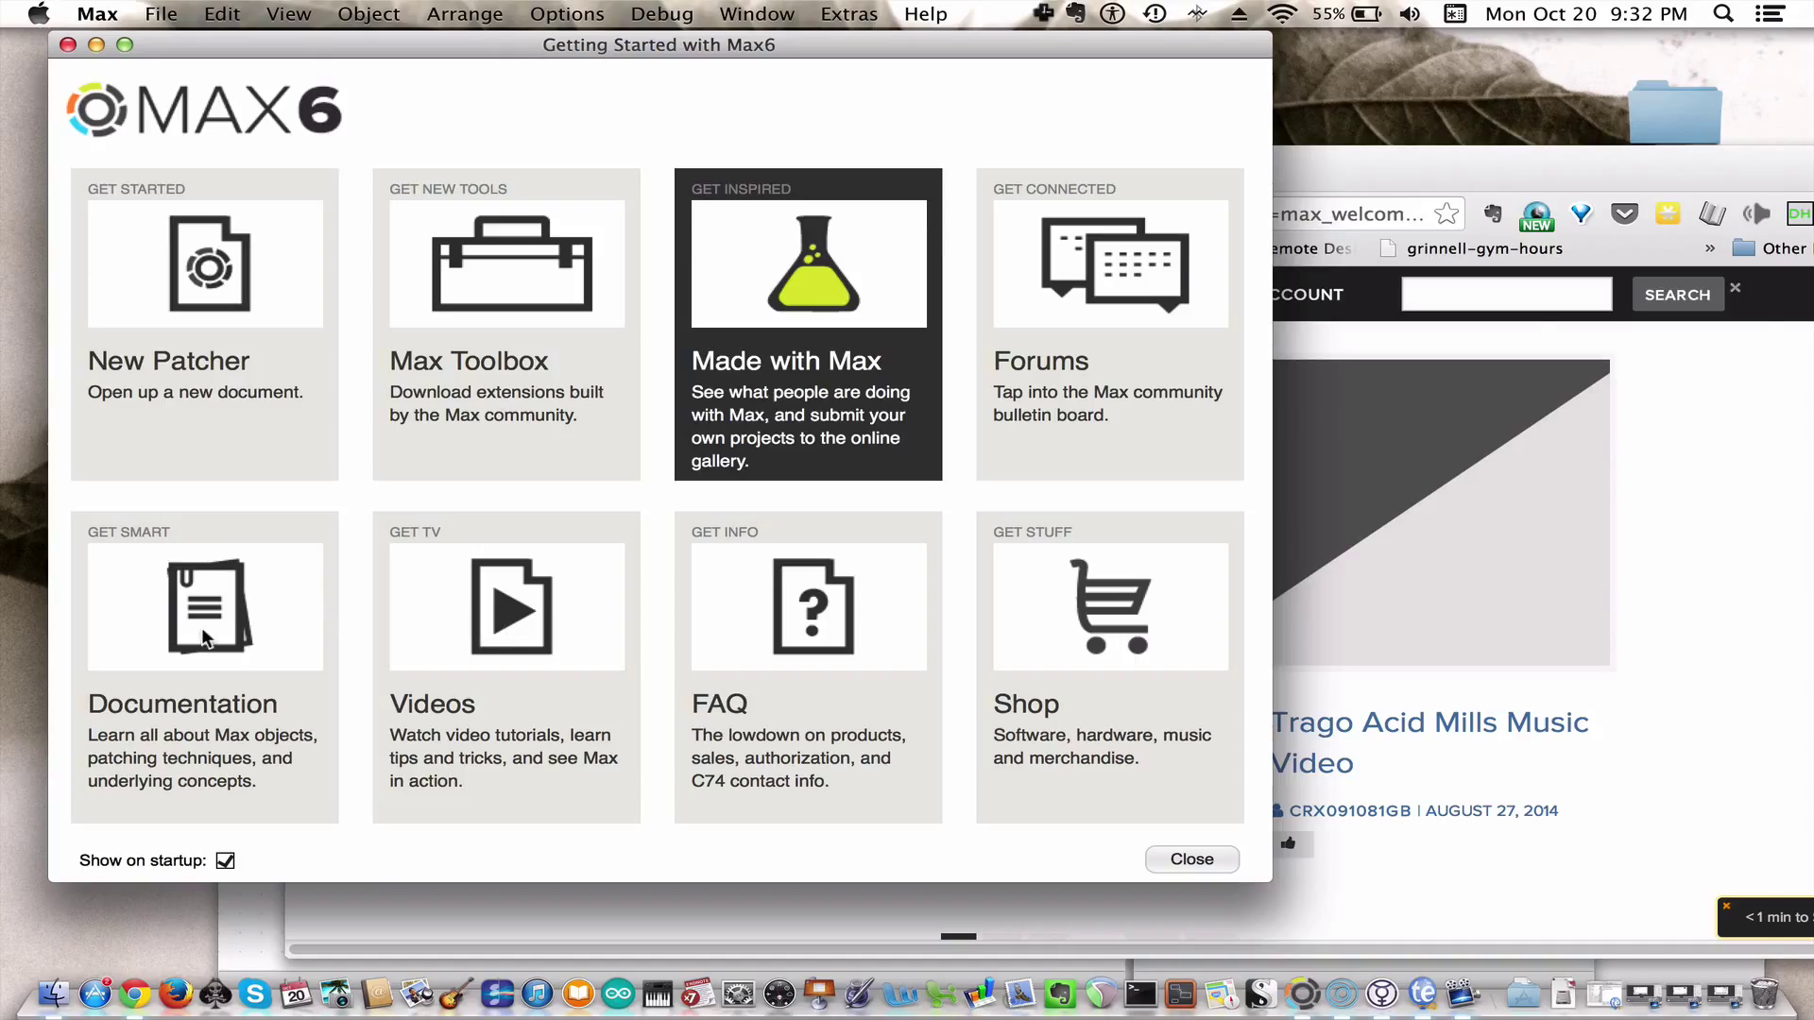
Open the Documentation tile from the Max welcome window.
left_click(204, 629)
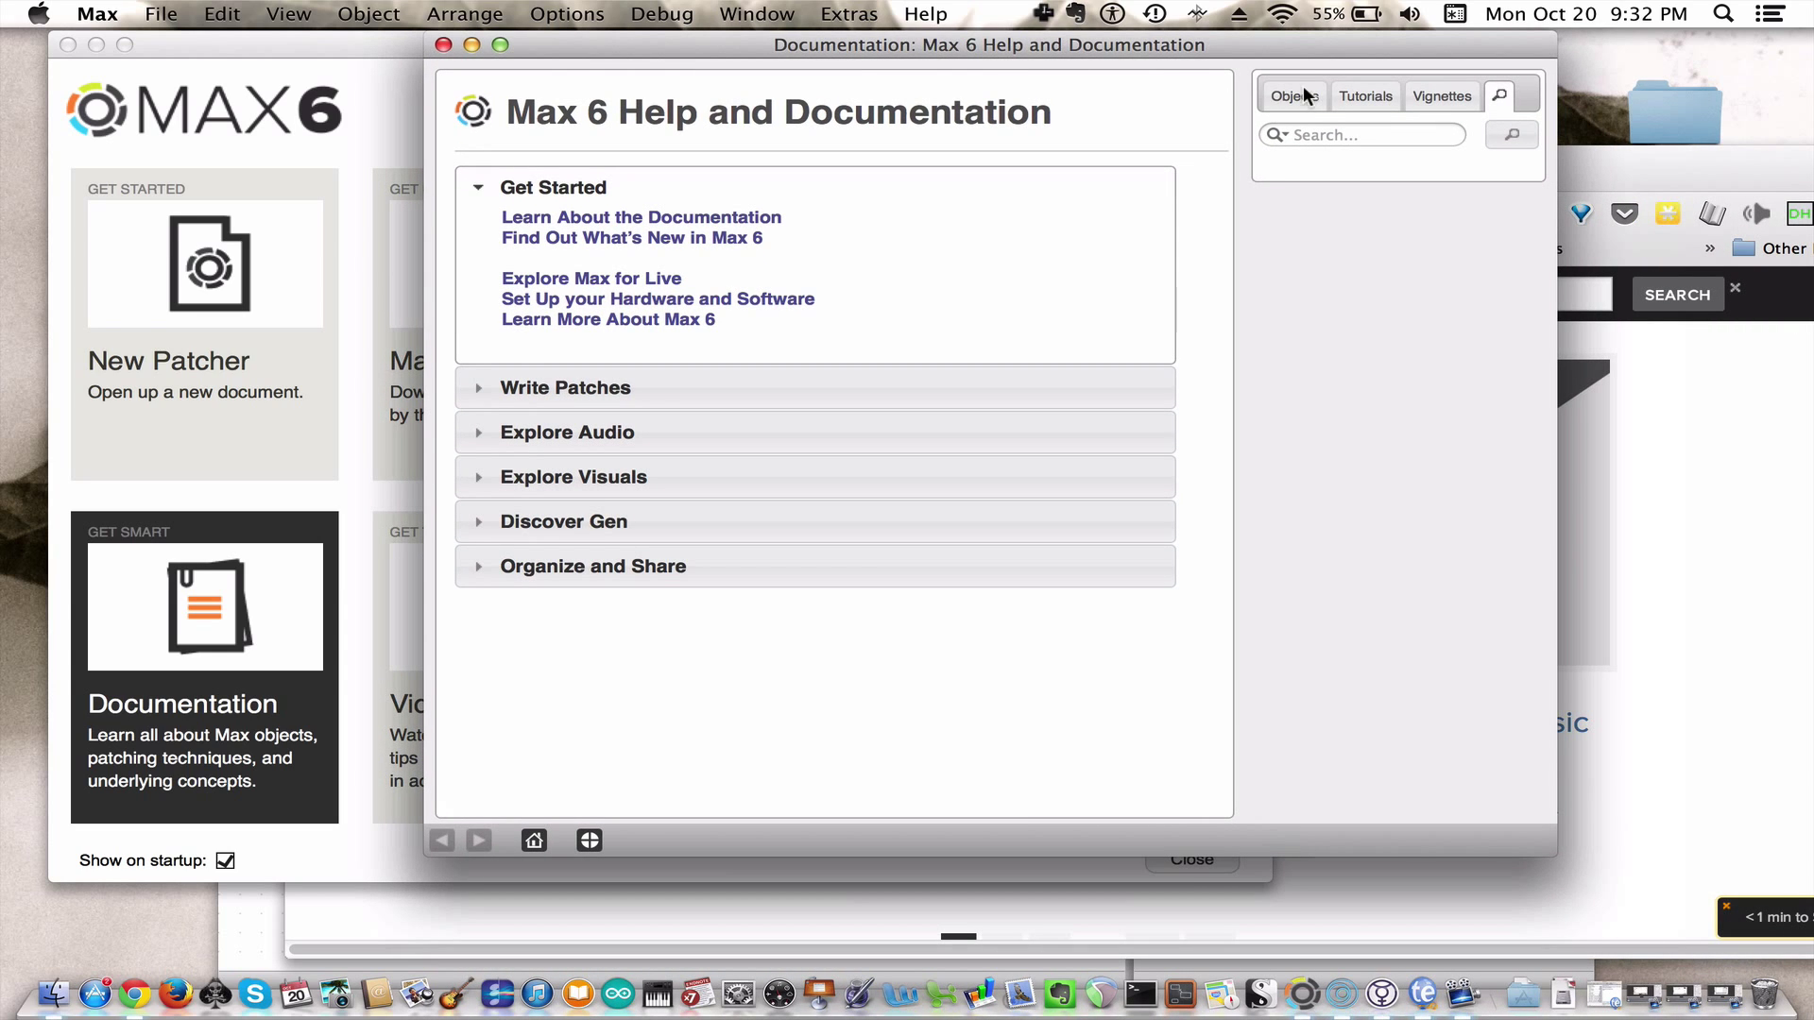
On the Tutorials tab, expand Max Tutorials and Basics, then scroll the list.
left_click(1365, 95)
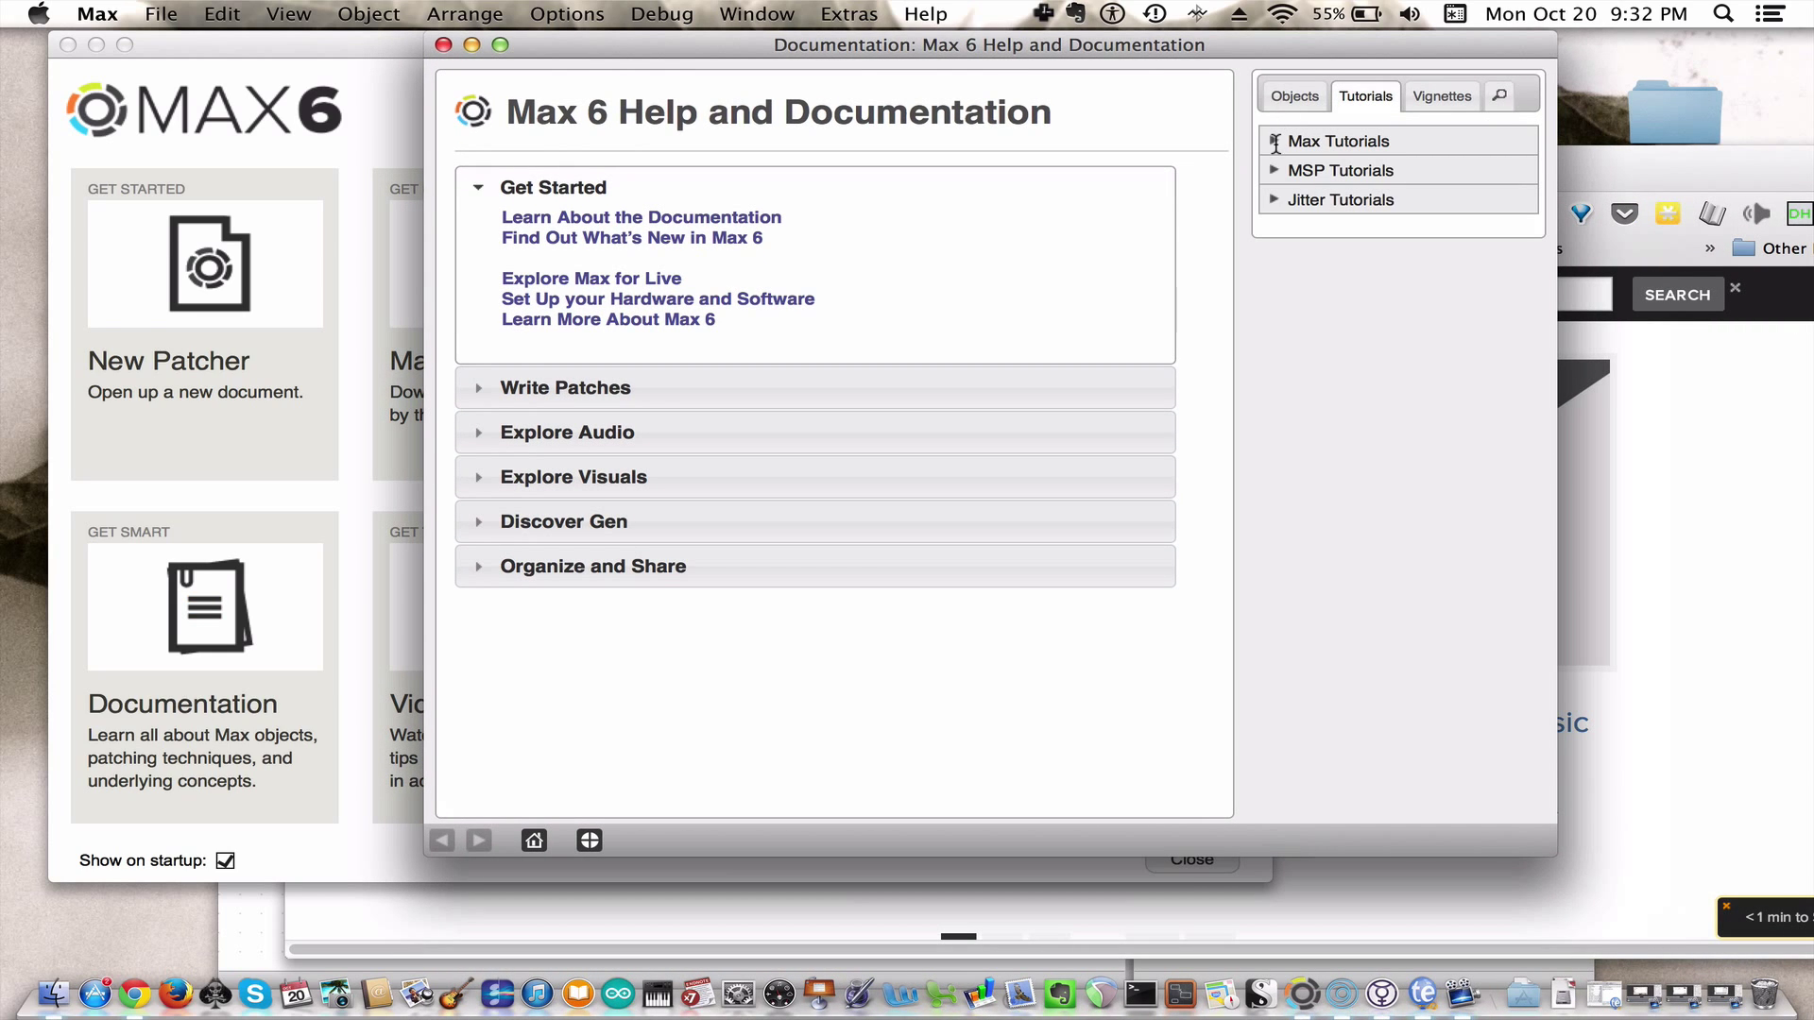
left_click(1337, 141)
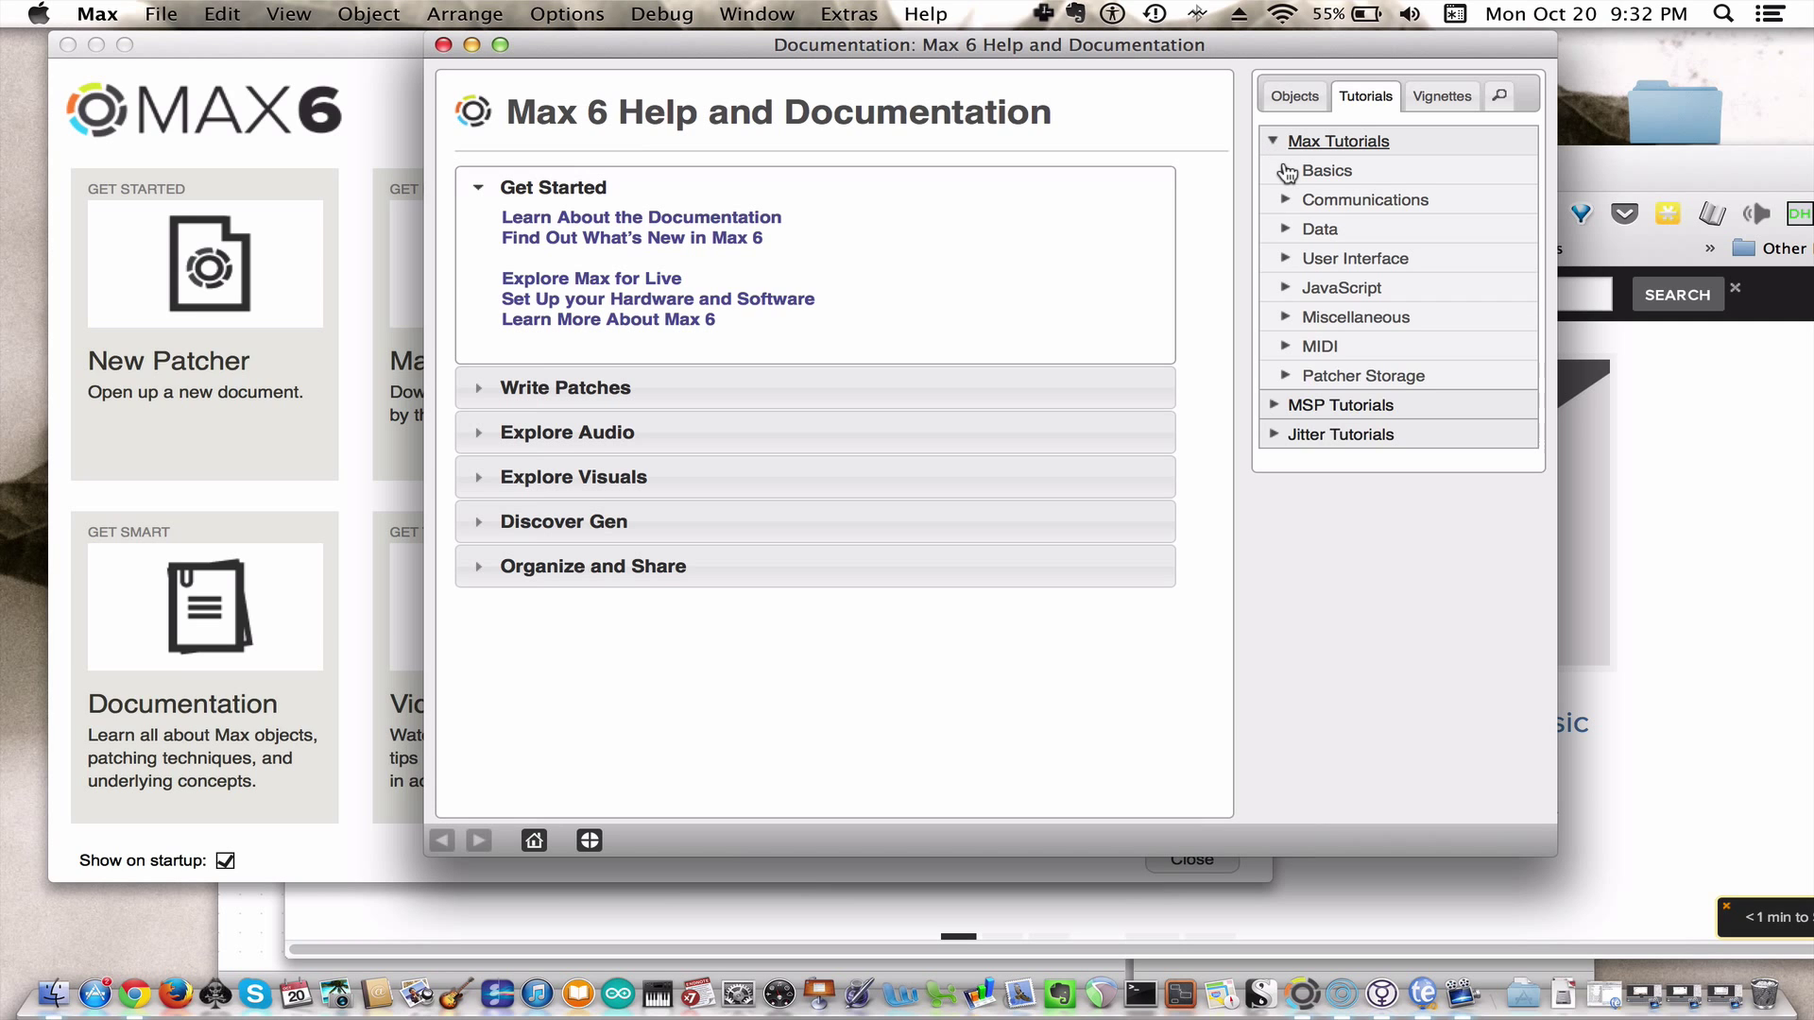
left_click(1326, 171)
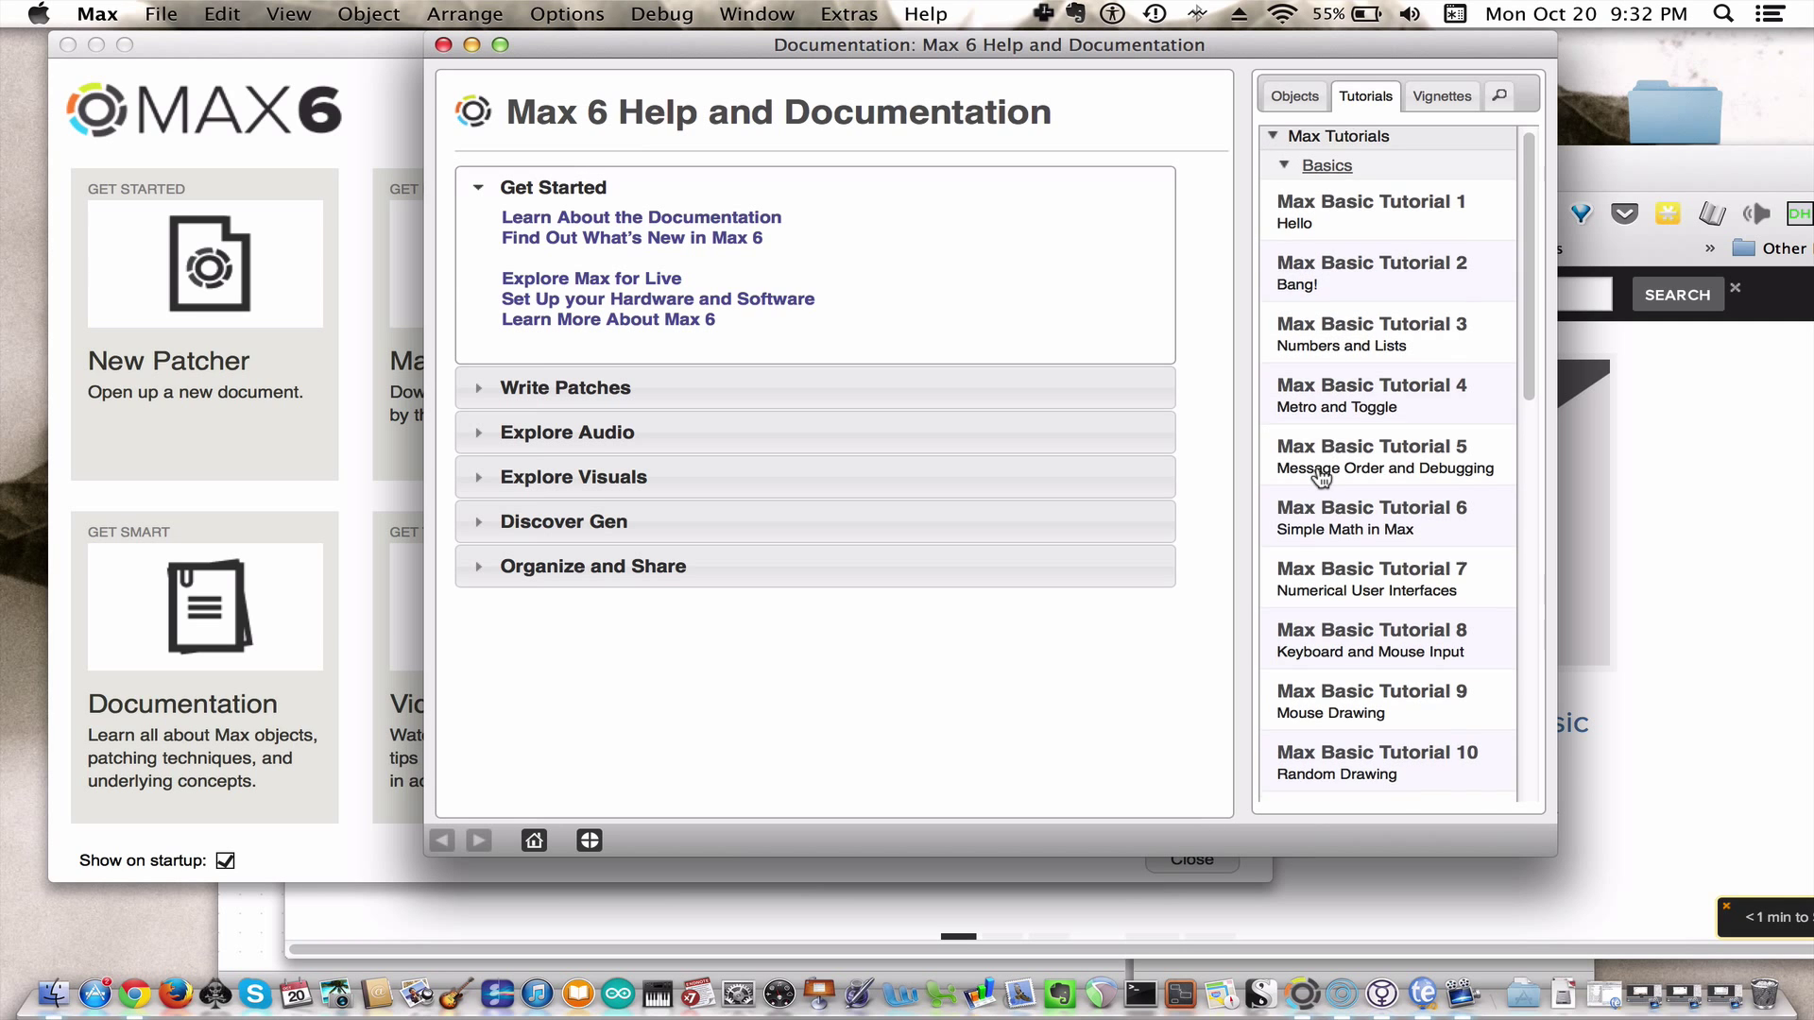
scroll("down", 3)
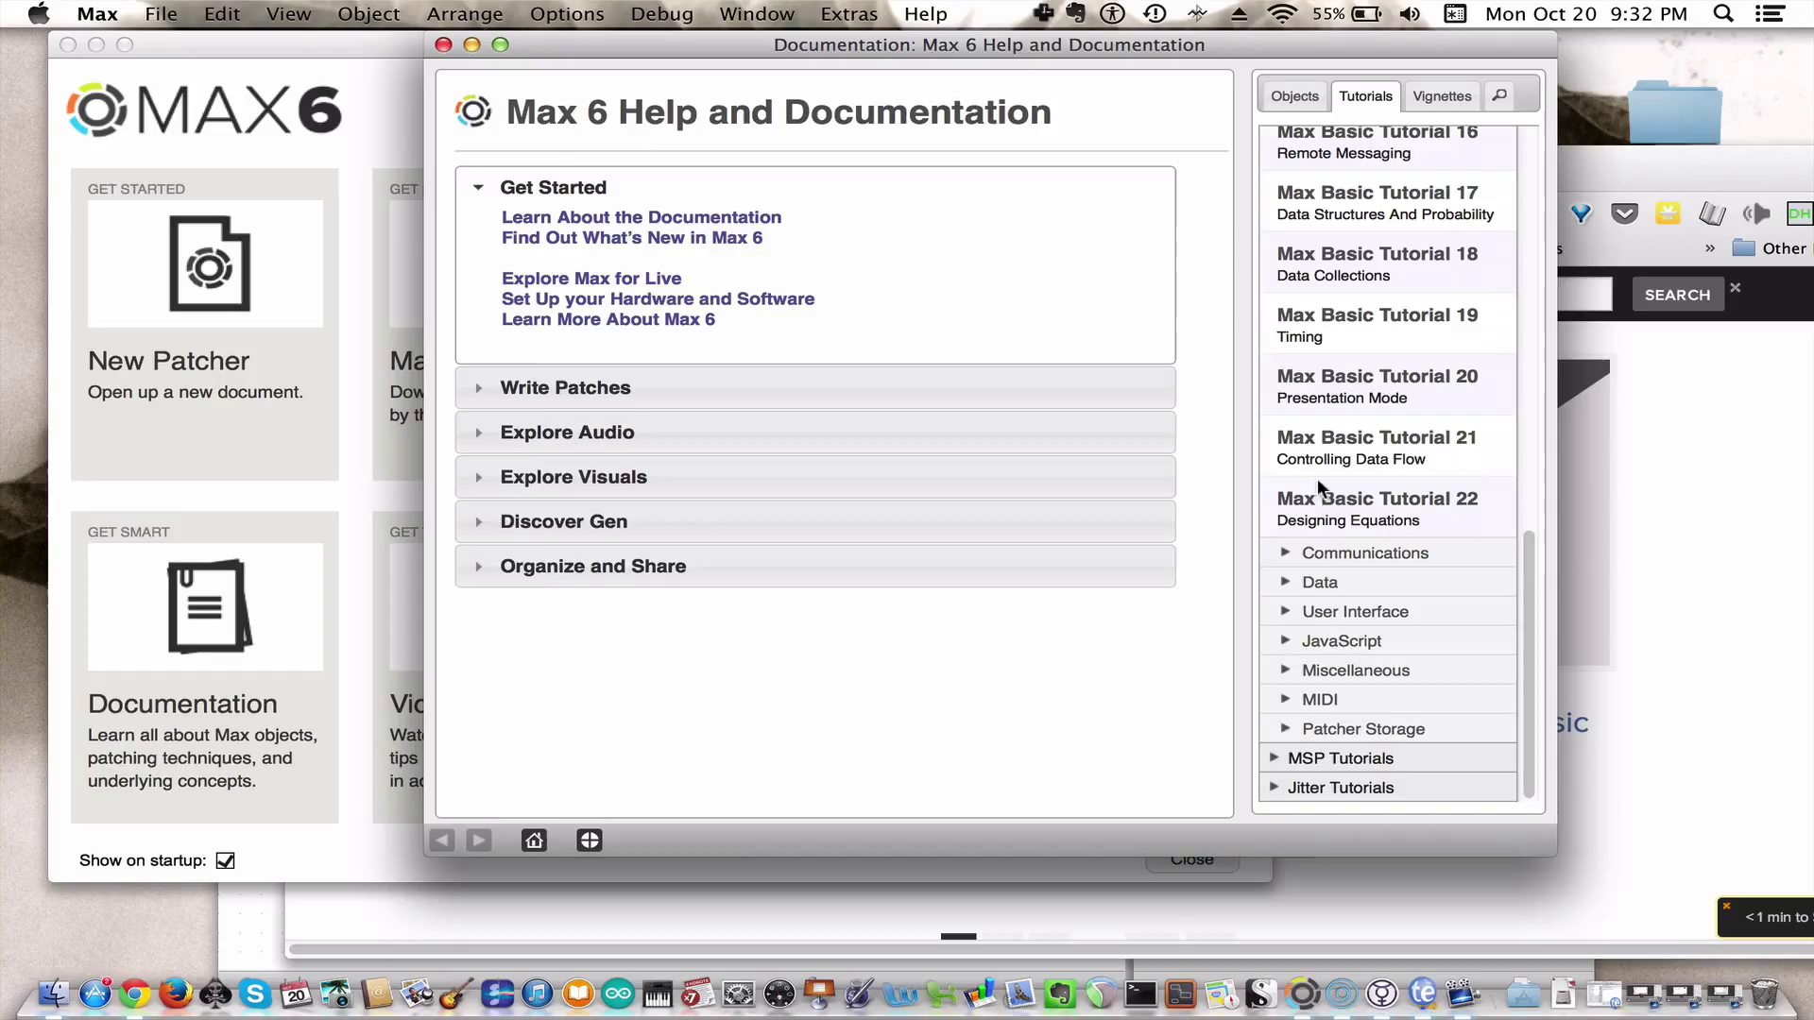
mouse_move(1305, 505)
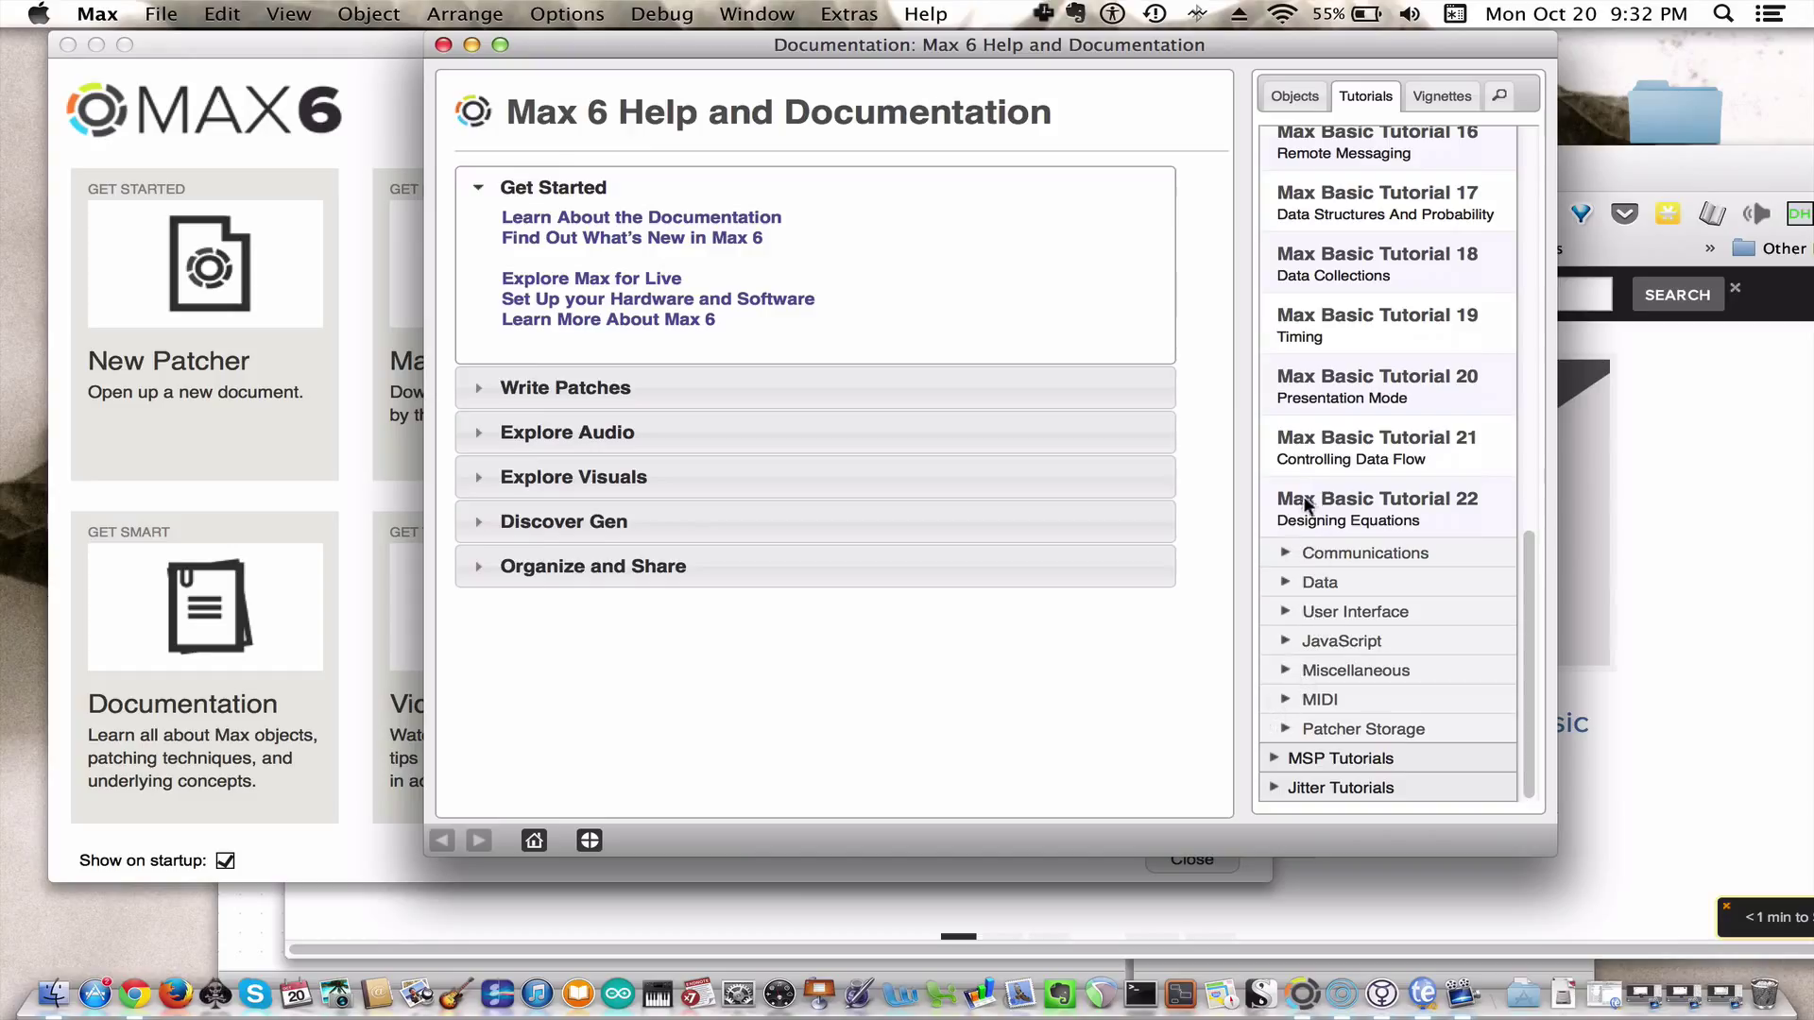
mouse_move(1288, 753)
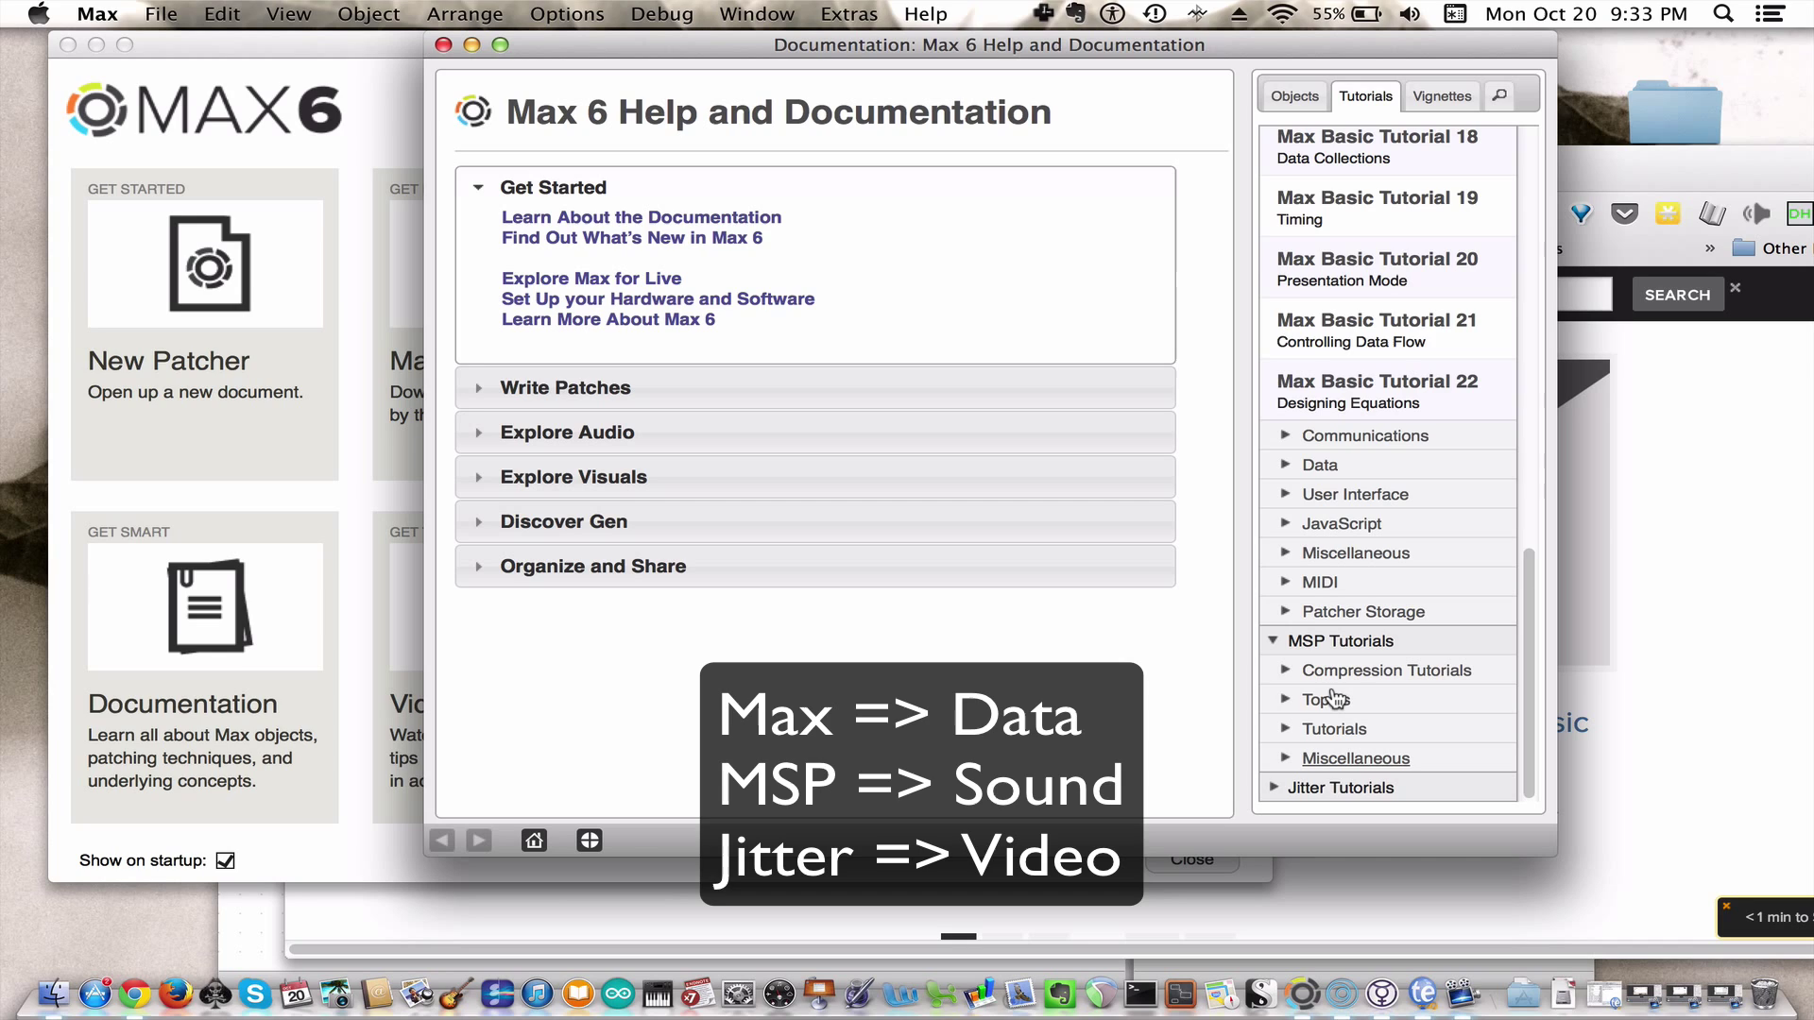
mouse_move(1375, 339)
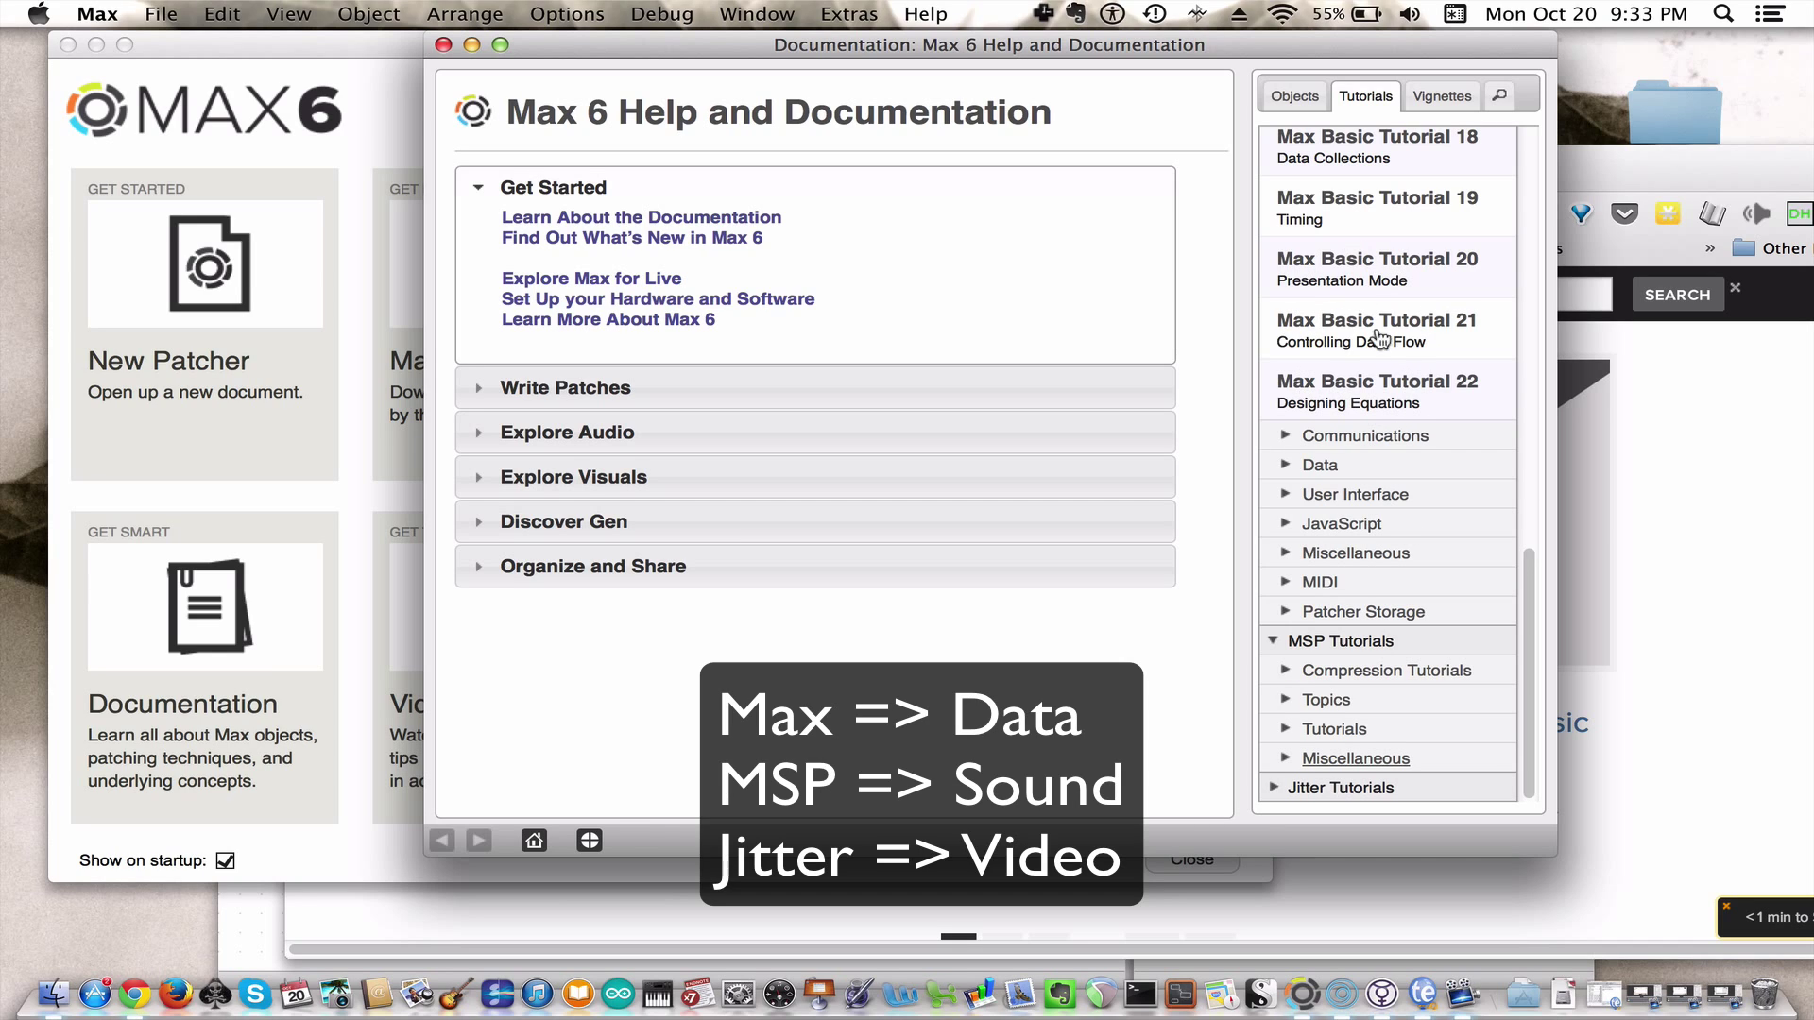
mouse_move(1351, 310)
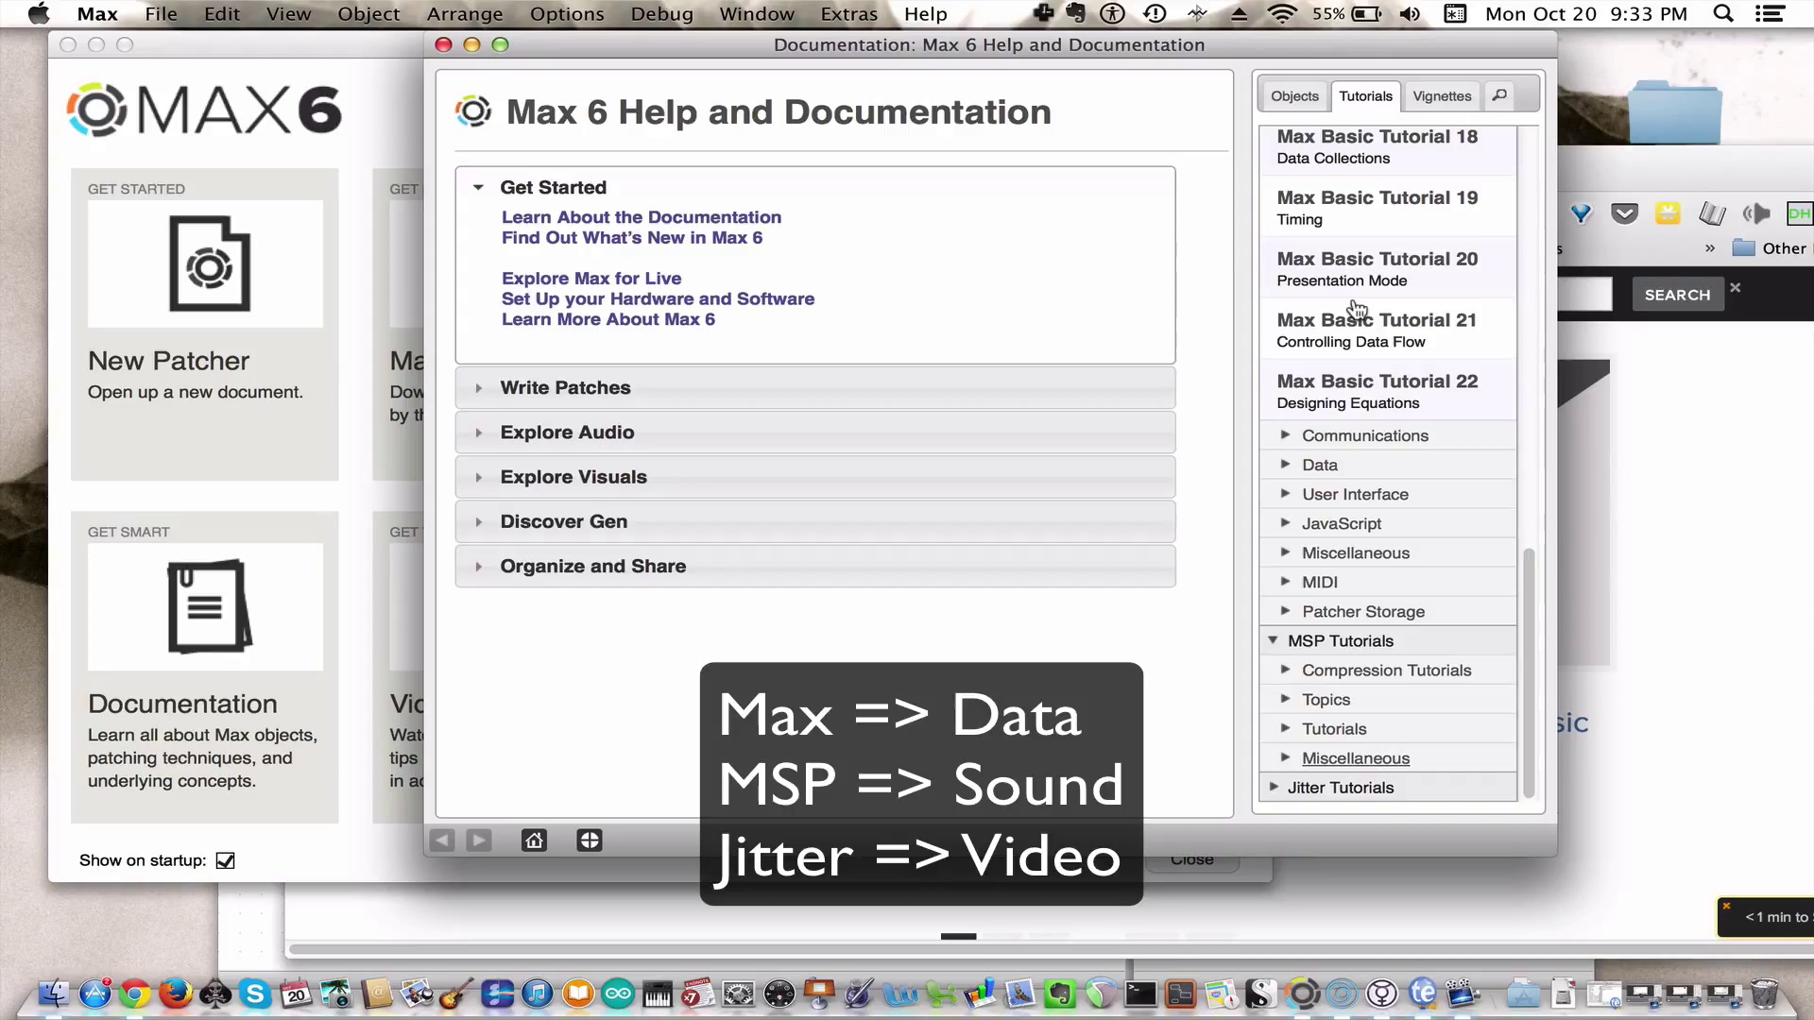
mouse_move(1370, 597)
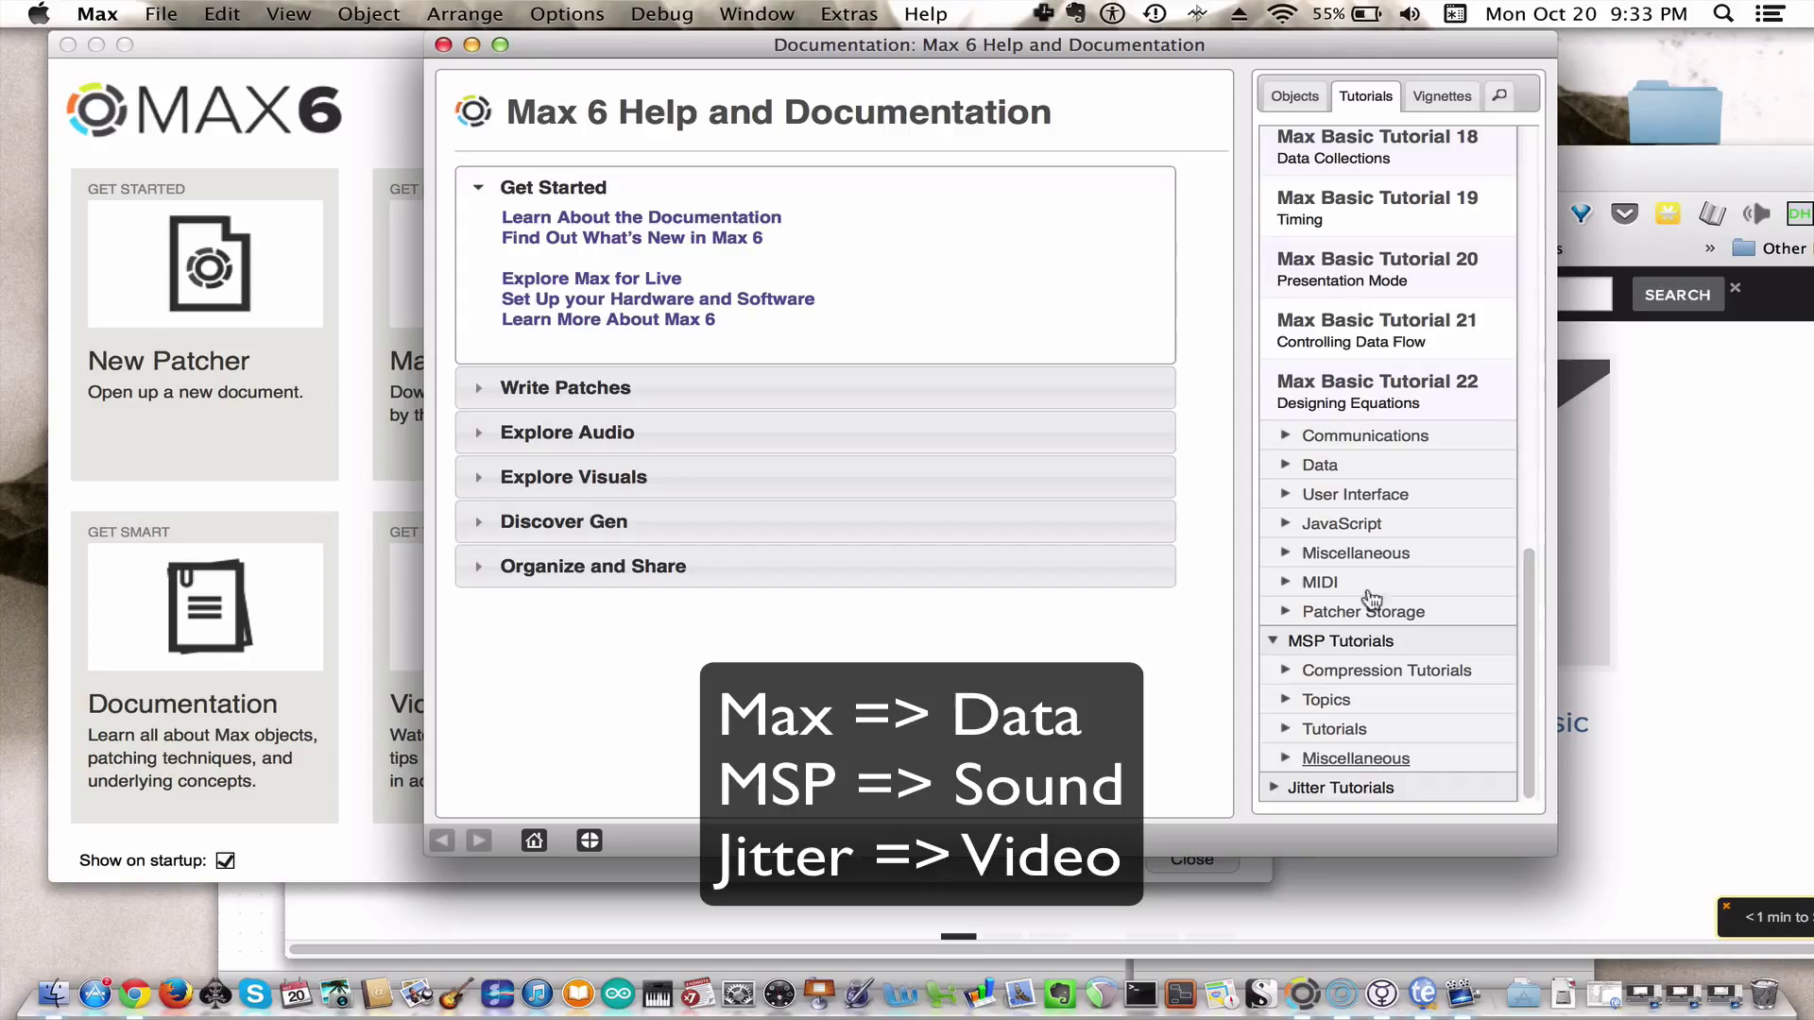
mouse_move(1278, 795)
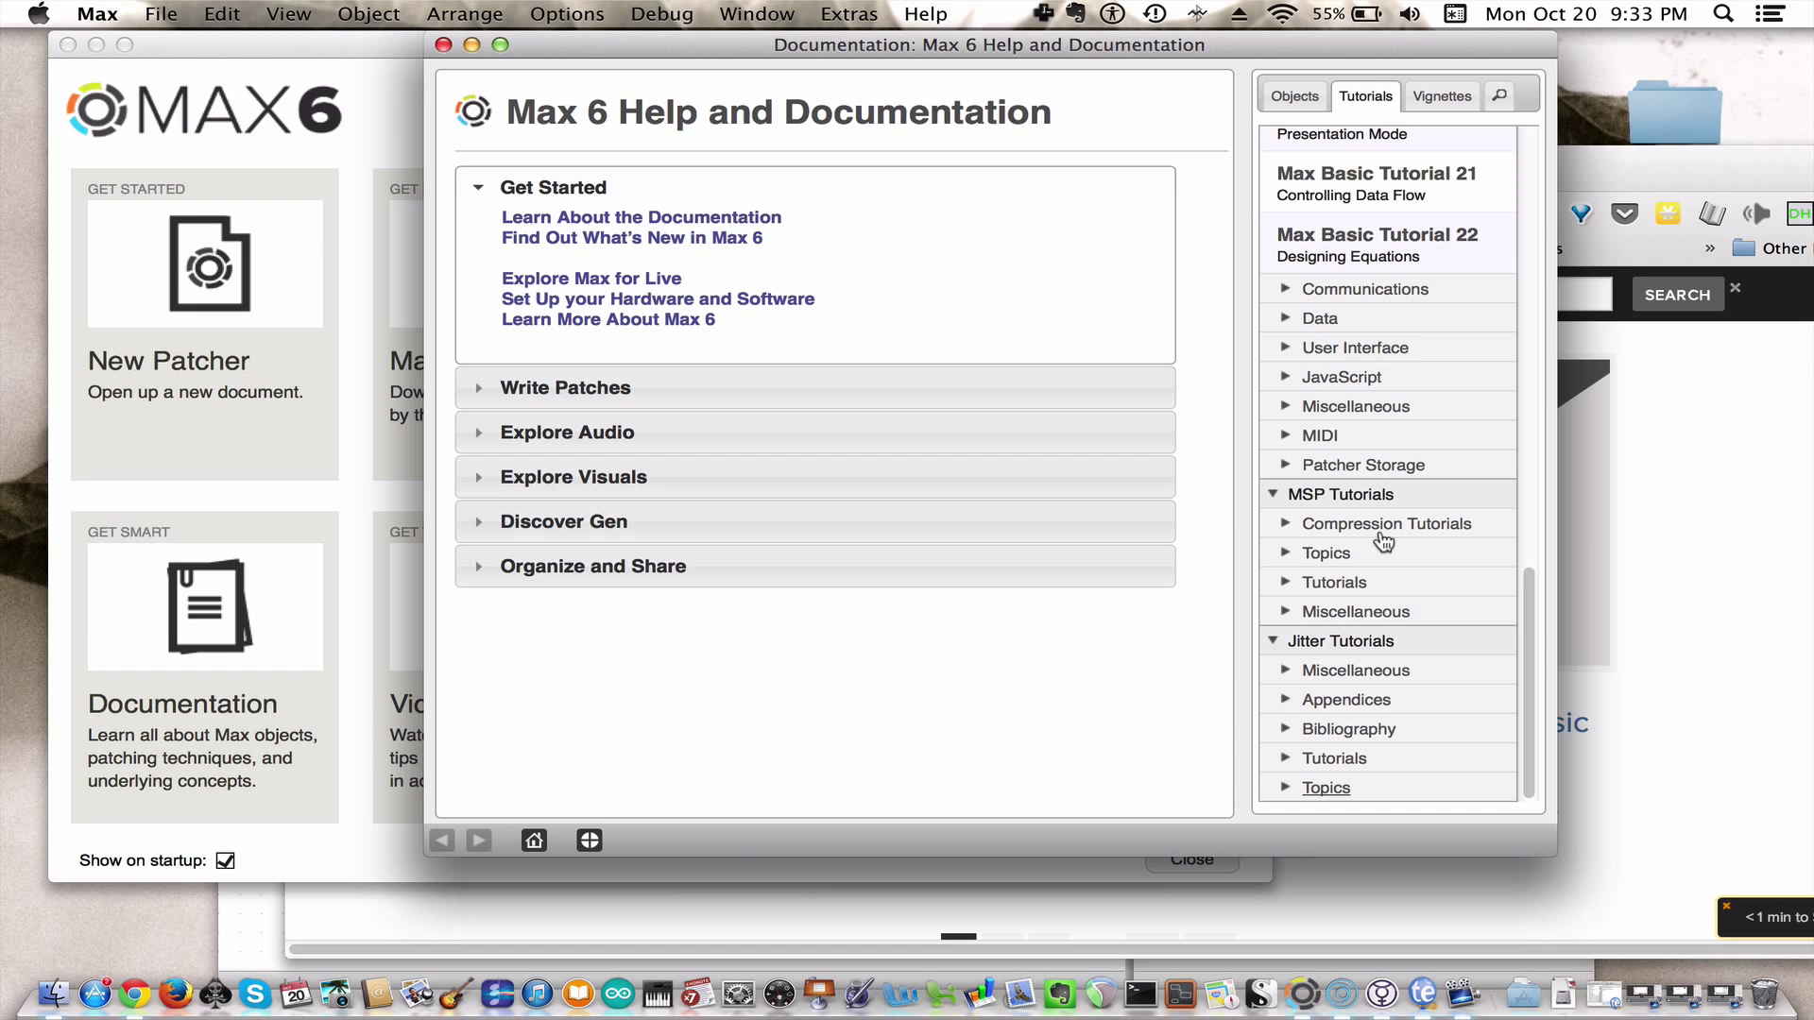
mouse_move(998, 59)
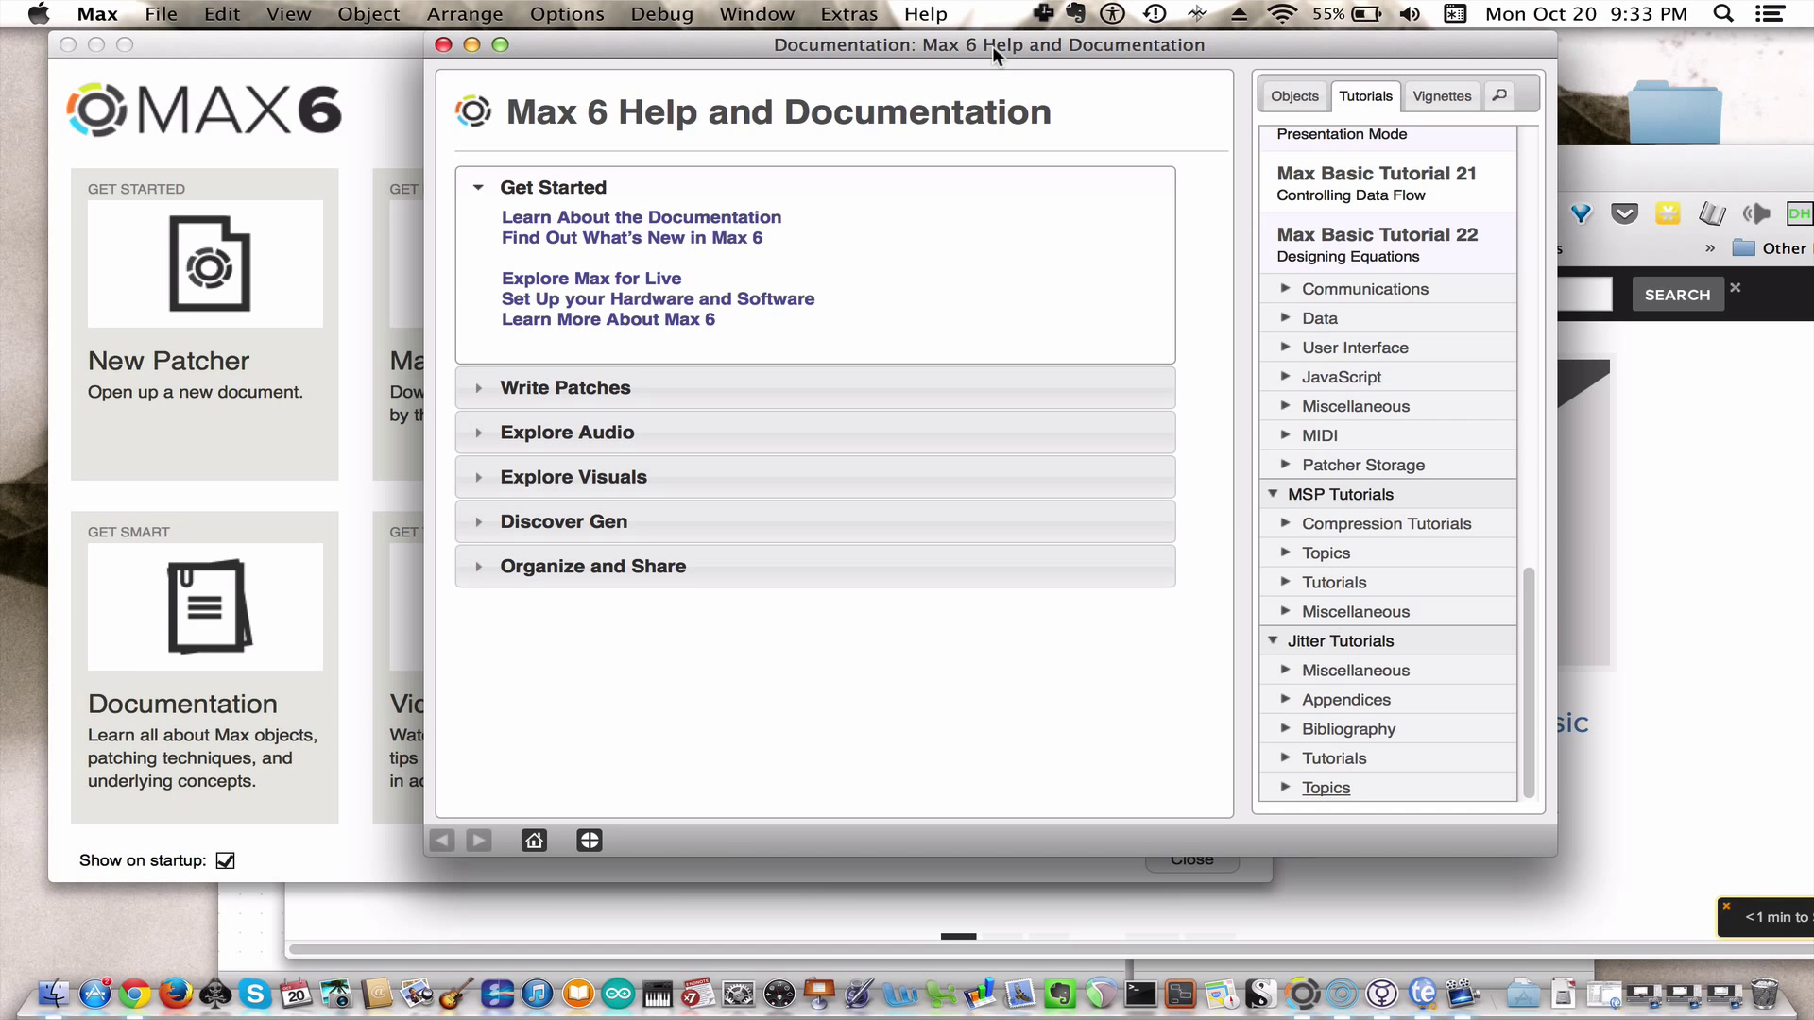